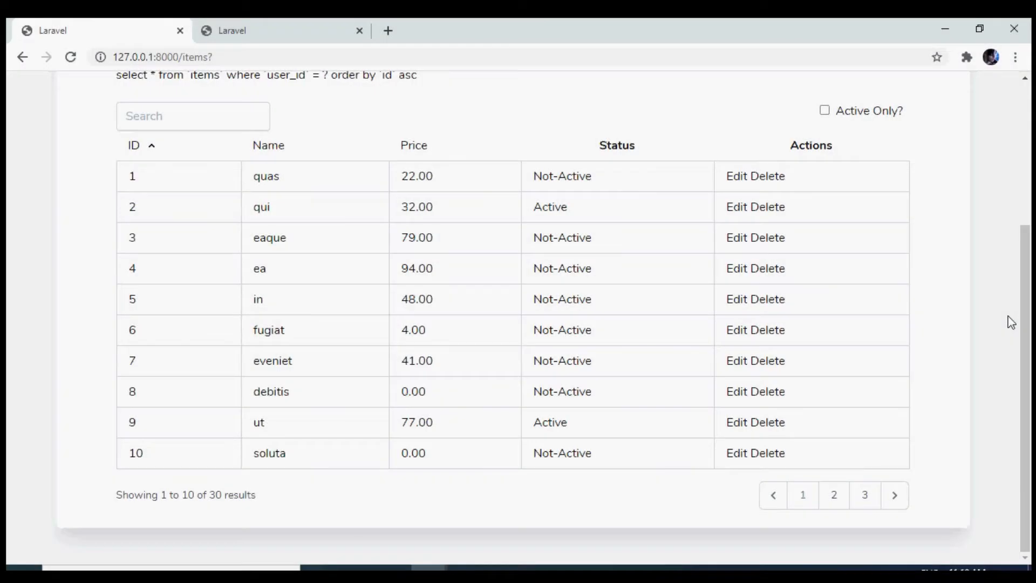
{"action": "mouse_move", "coordinate": [811, 204]}
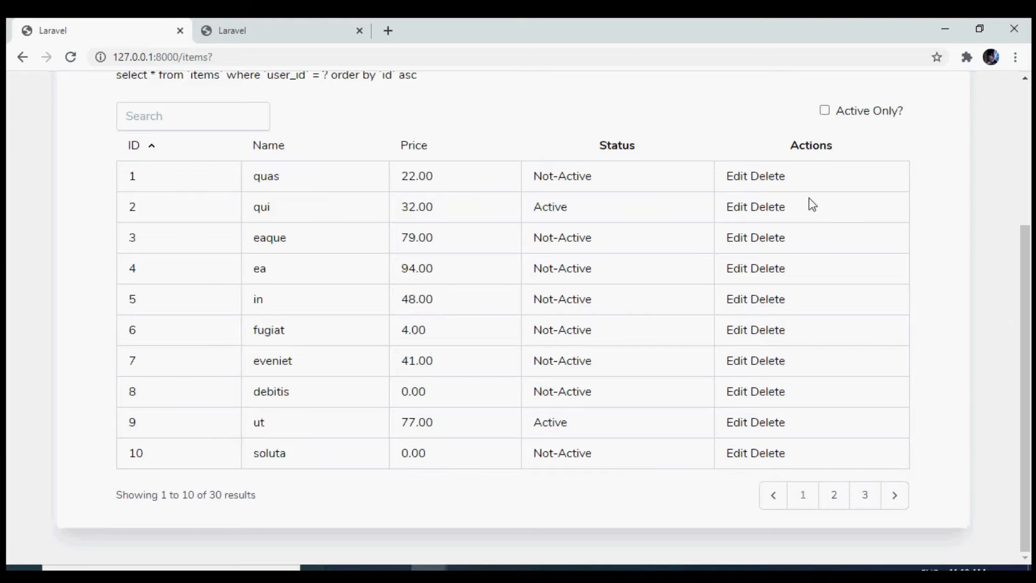
Locate the plain Delete text in the actions cell of items.blade.php
{"action": "double_click", "coordinate": [767, 176]}
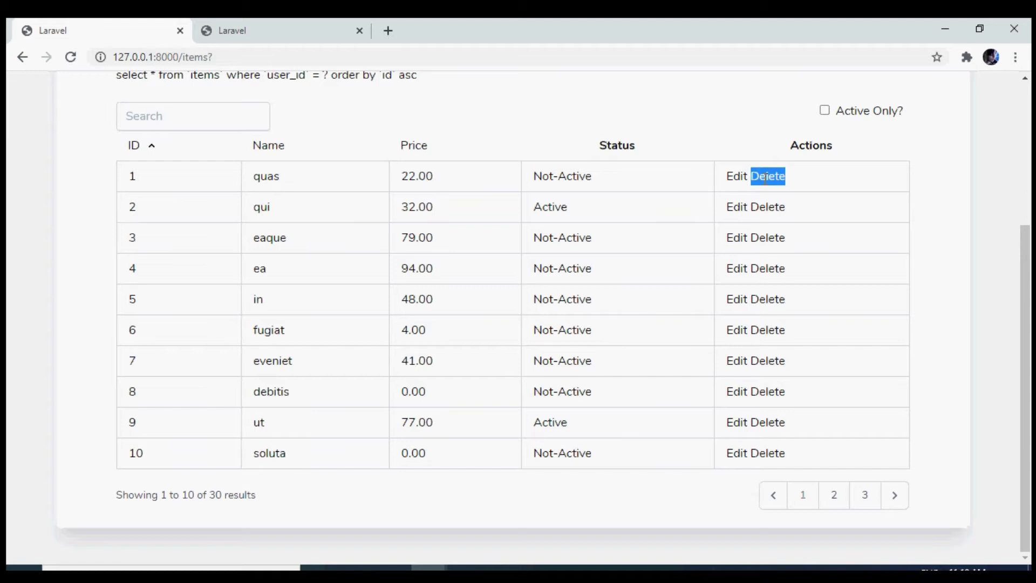
{"action": "mouse_move", "coordinate": [759, 203]}
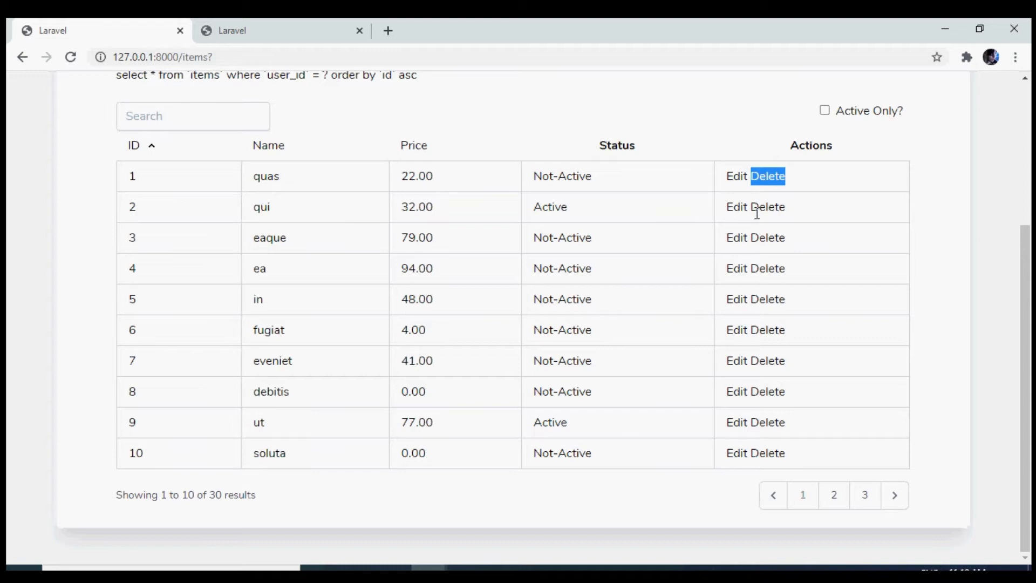
{"action": "left_click", "coordinate": [278, 31]}
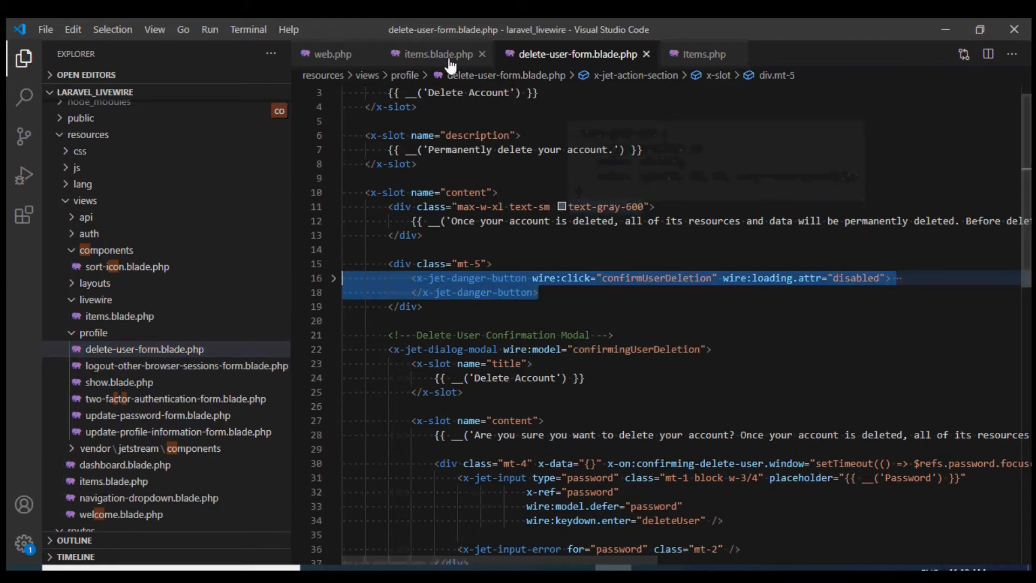
{"action": "left_click", "coordinate": [435, 54]}
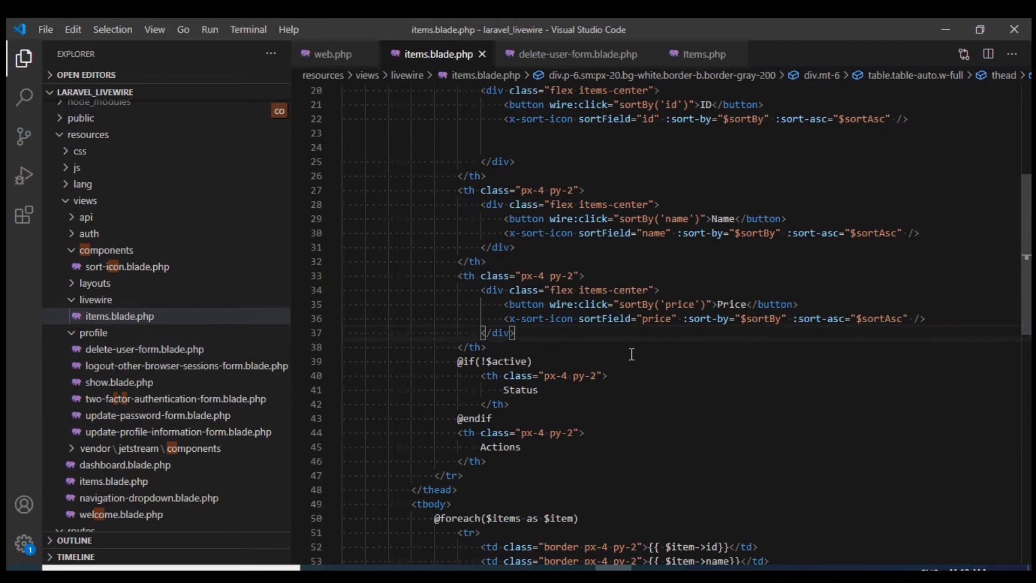
{"action": "scroll", "scroll_direction": "down", "scroll_amount": 3}
{"action": "type", "text": "Delete"}
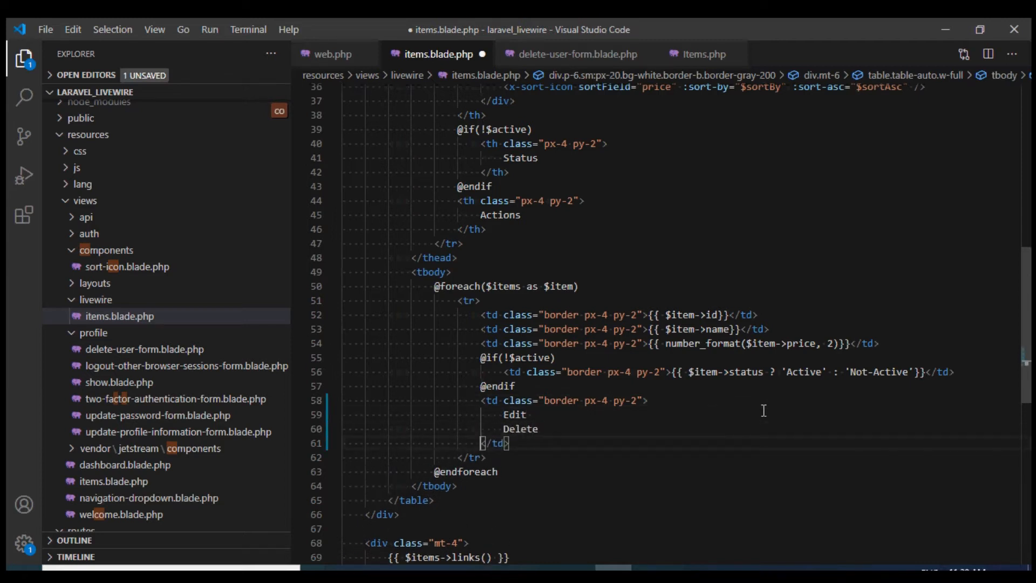
{"action": "double_click", "coordinate": [520, 429]}
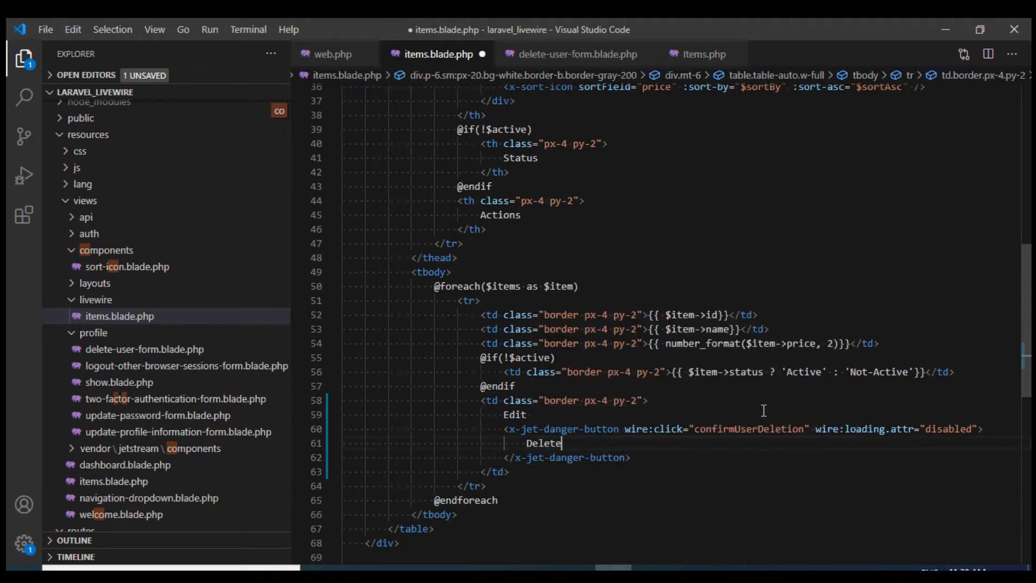
Wrap Delete in an x-jet-danger-button with wire:click="confirmItemDeletion({{ $item->id }})"
{"action": "double_click", "coordinate": [749, 428]}
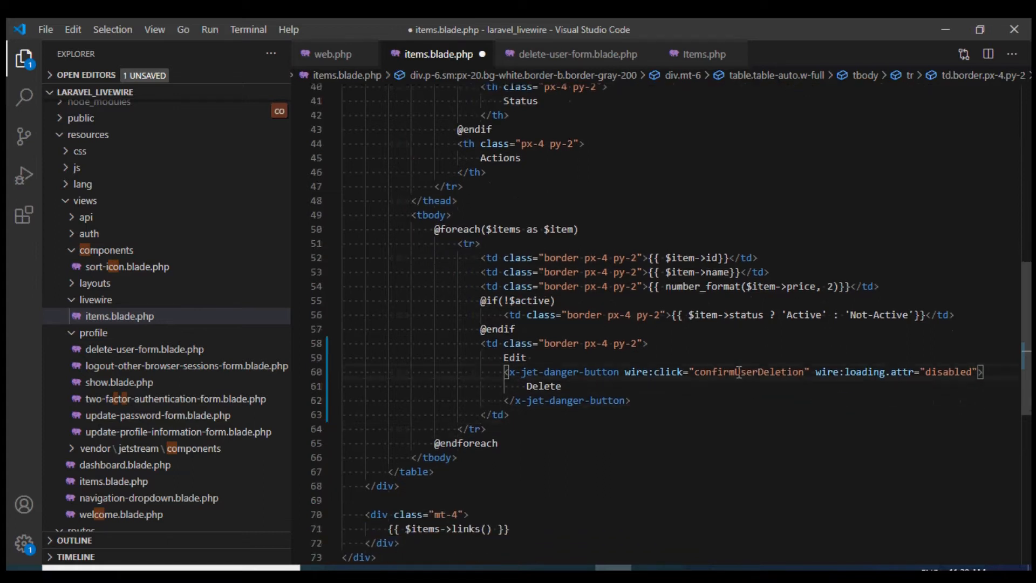
{"action": "double_click", "coordinate": [750, 371]}
{"action": "type", "text": "Item"}
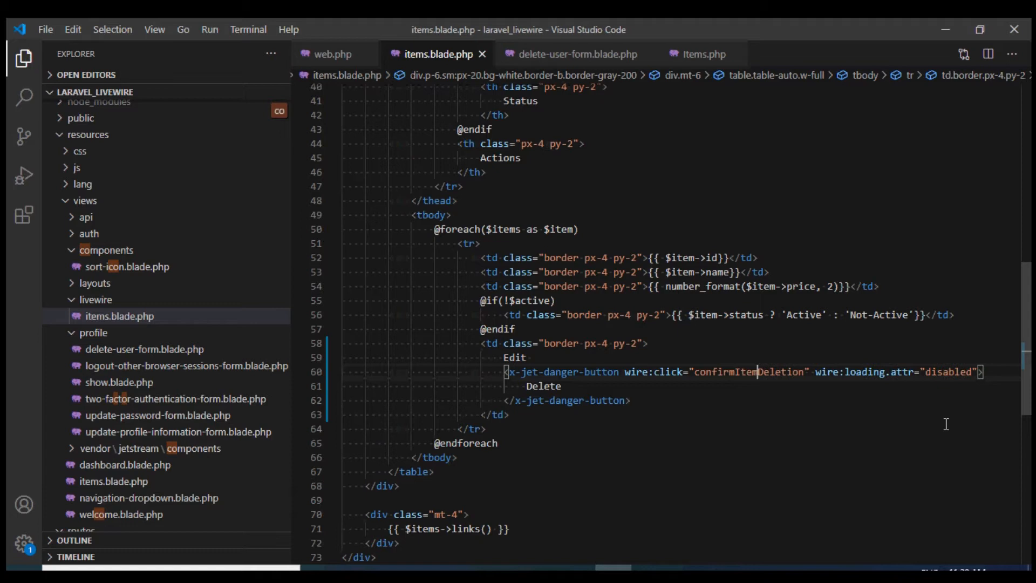
{"action": "double_click", "coordinate": [748, 371]}
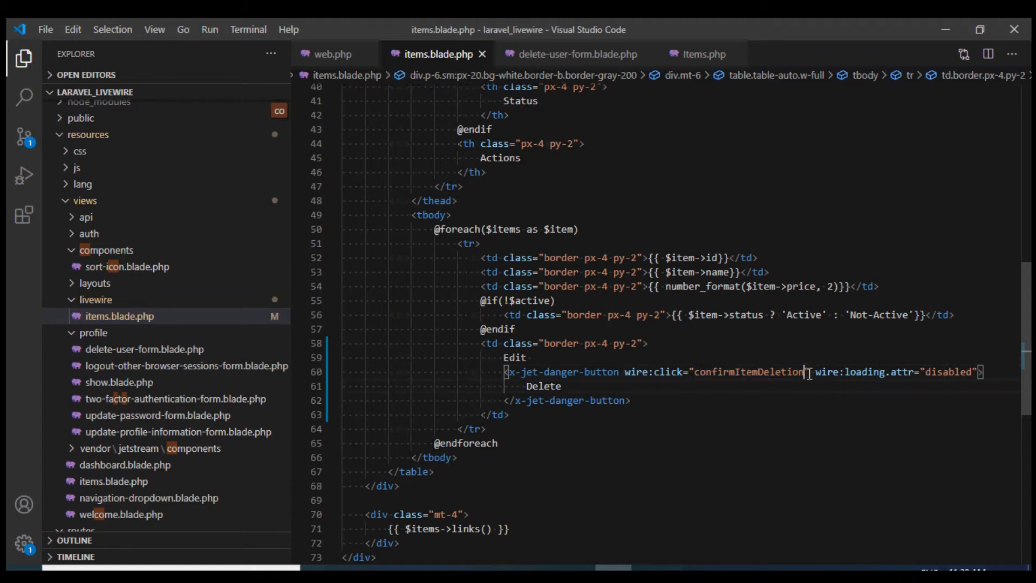
{"action": "type", "text": "("}
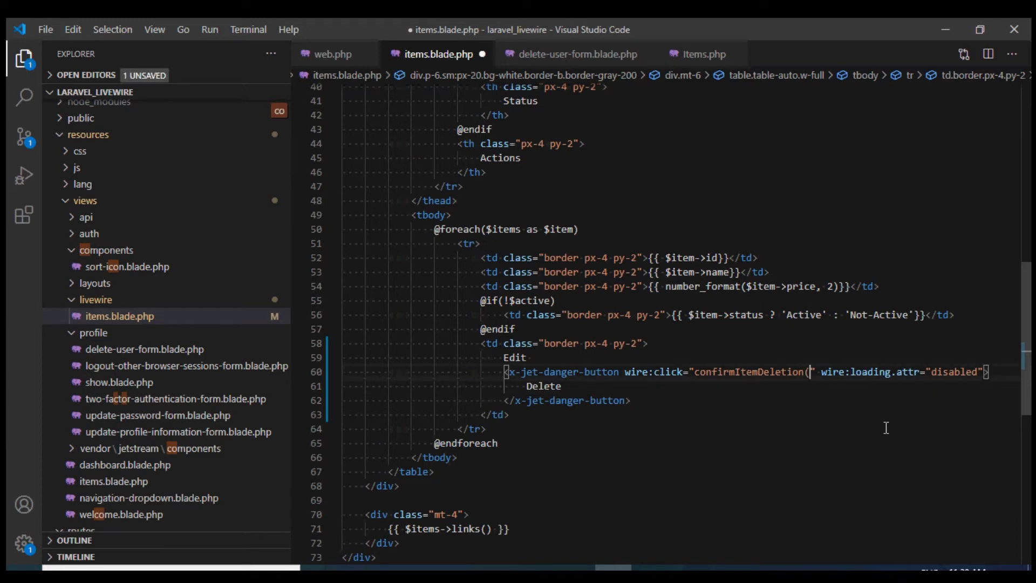
{"action": "type", "text": "{{}}"}
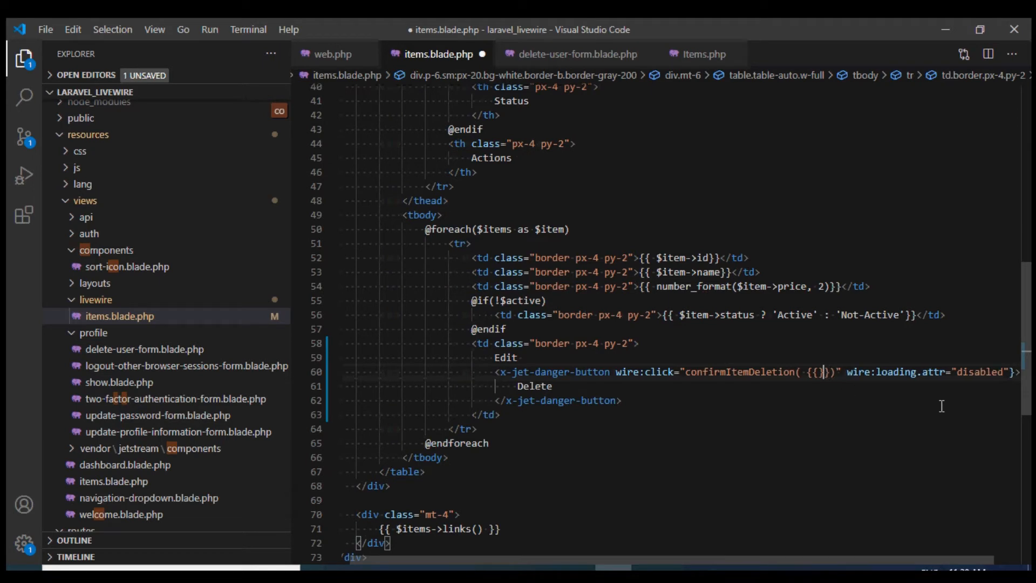
{"action": "type", "text": "$item->id"}
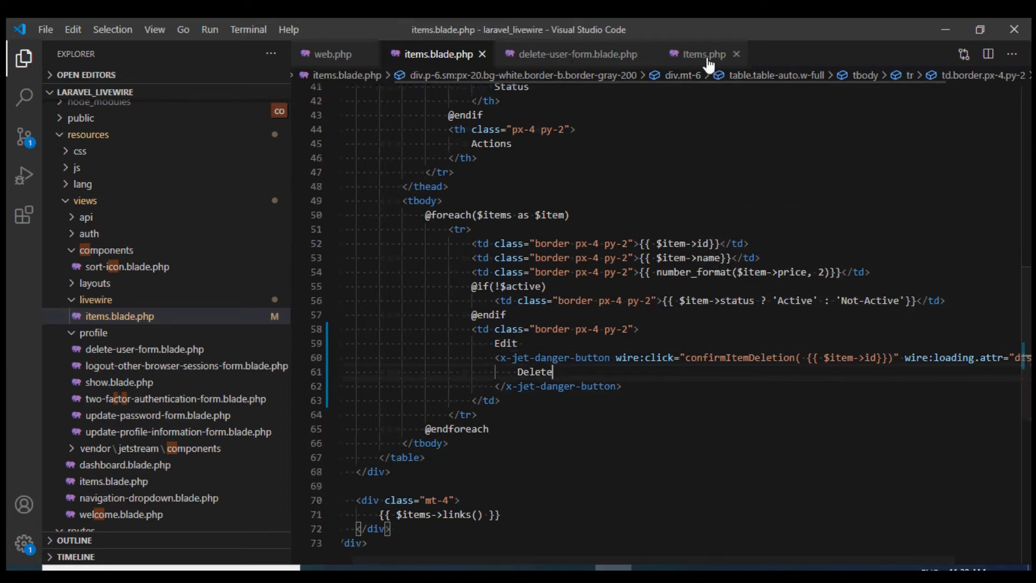
Add public function confirmItemDeletion(Item $item) calling $item->delete() to Items.php and save
{"action": "left_click", "coordinate": [701, 54]}
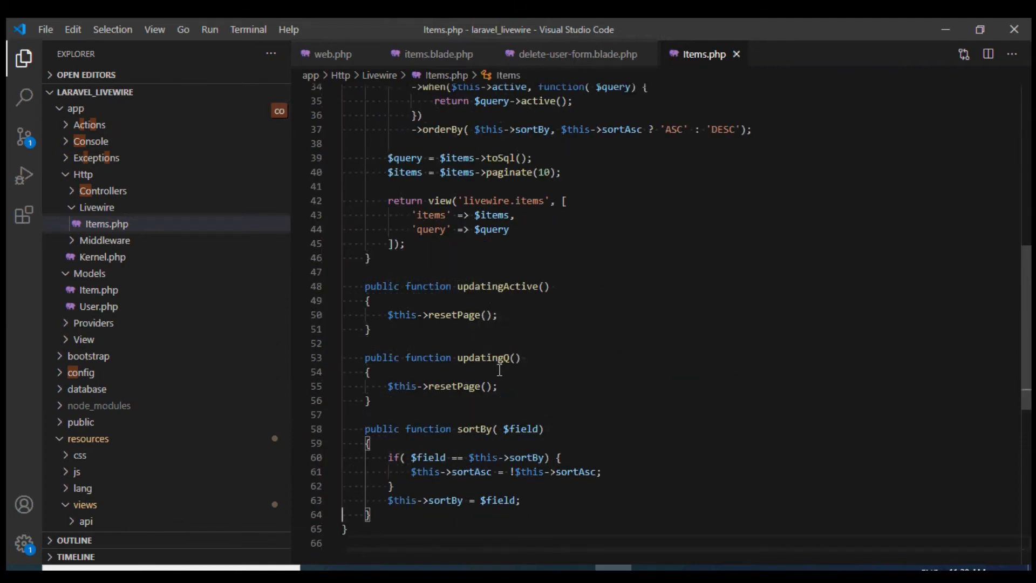
{"action": "scroll", "scroll_direction": "down", "scroll_amount": 3}
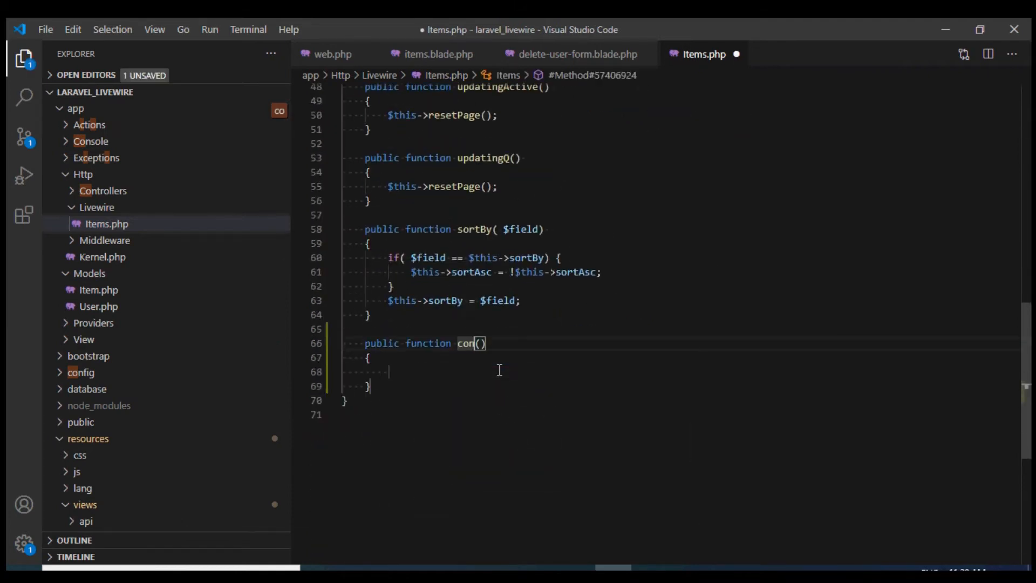
{"action": "type", "text": "firmItemDe"}
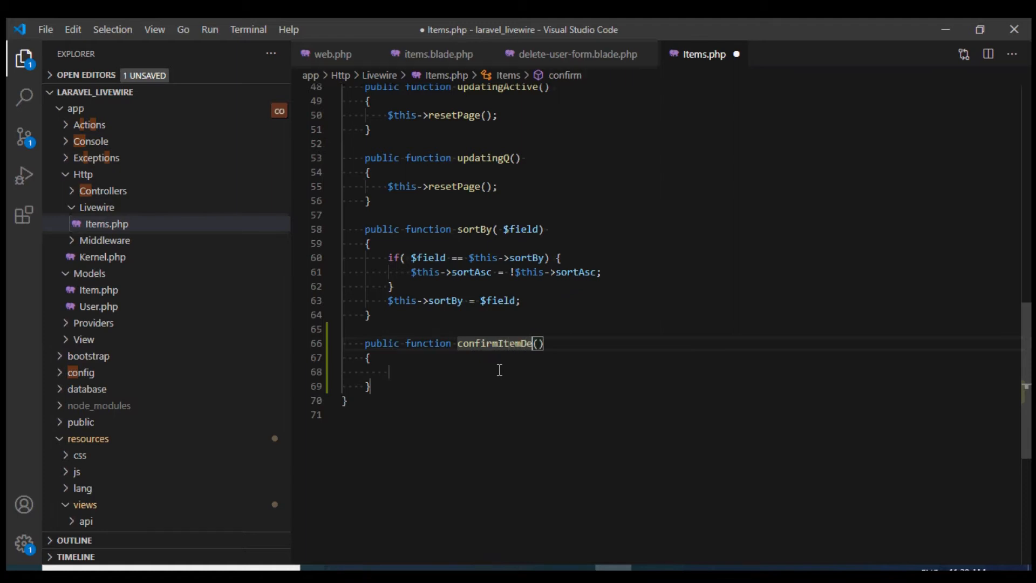
{"action": "type", "text": "letion"}
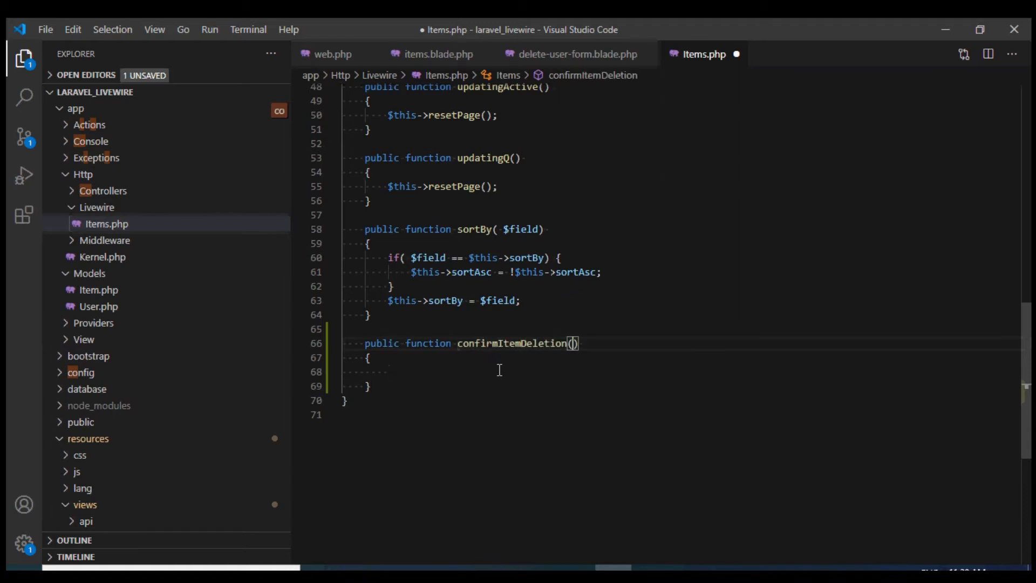
{"action": "type", "text": "$"}
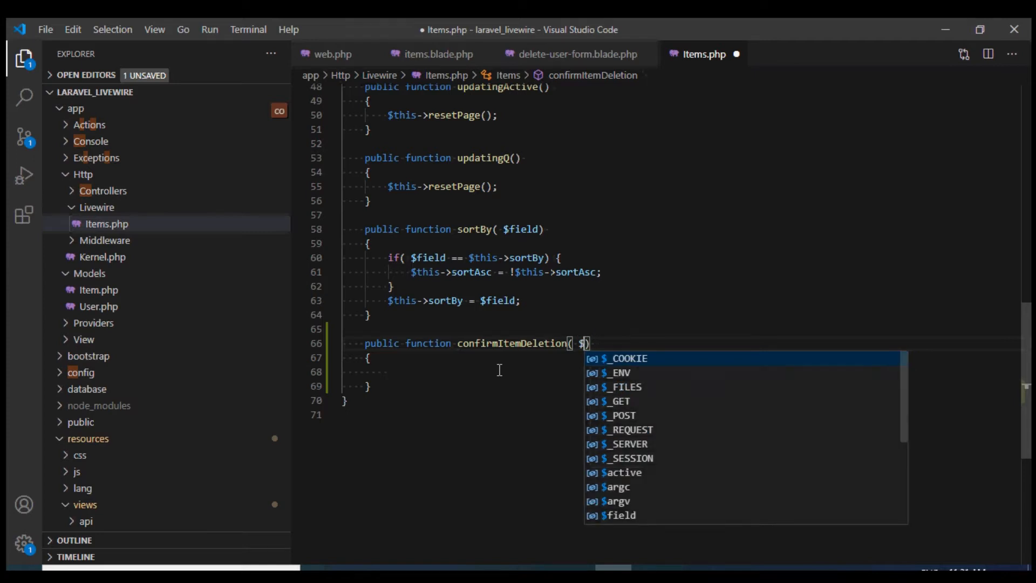
{"action": "type", "text": "id"}
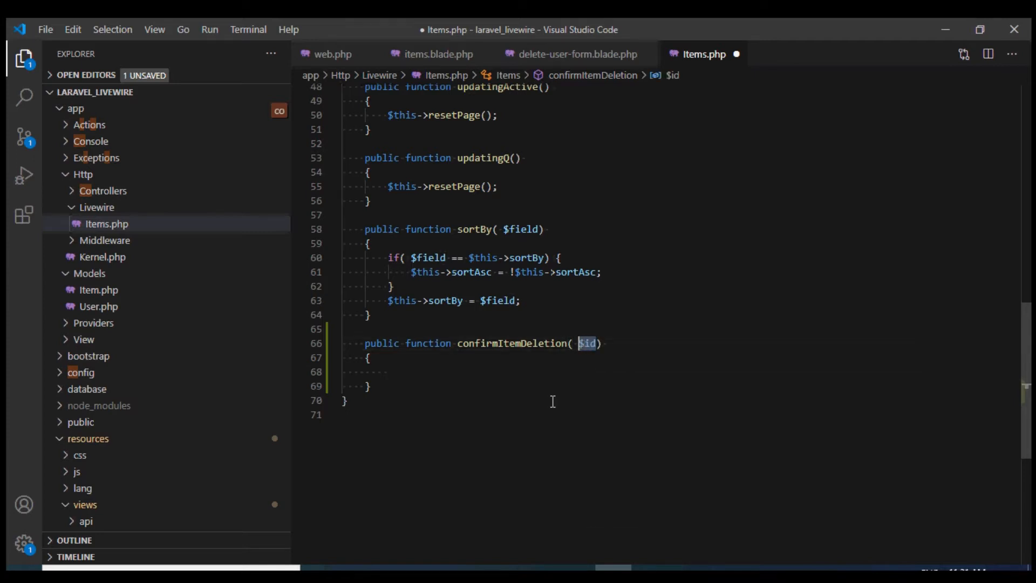
{"action": "type", "text": "Item $item"}
{"action": "left_click", "coordinate": [680, 371]}
{"action": "type", "text": "$item-"}
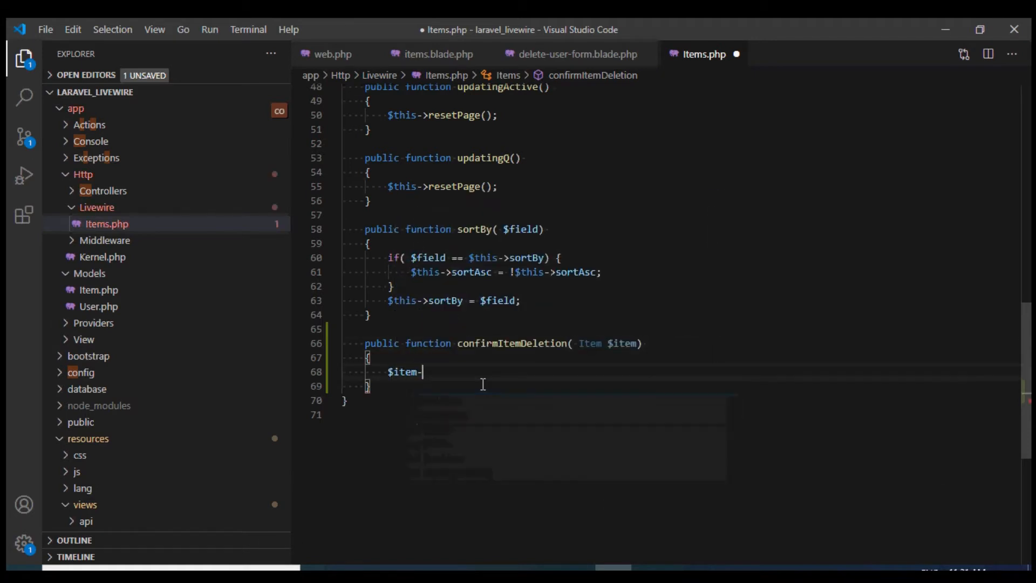
{"action": "type", "text": ">delete()"}
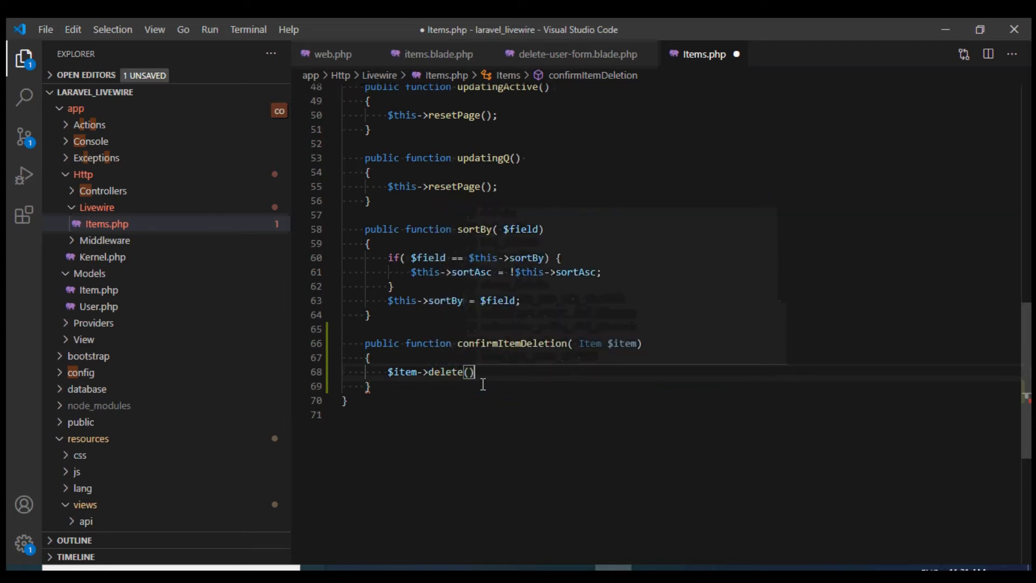
{"action": "key", "text": "ctrl+s"}
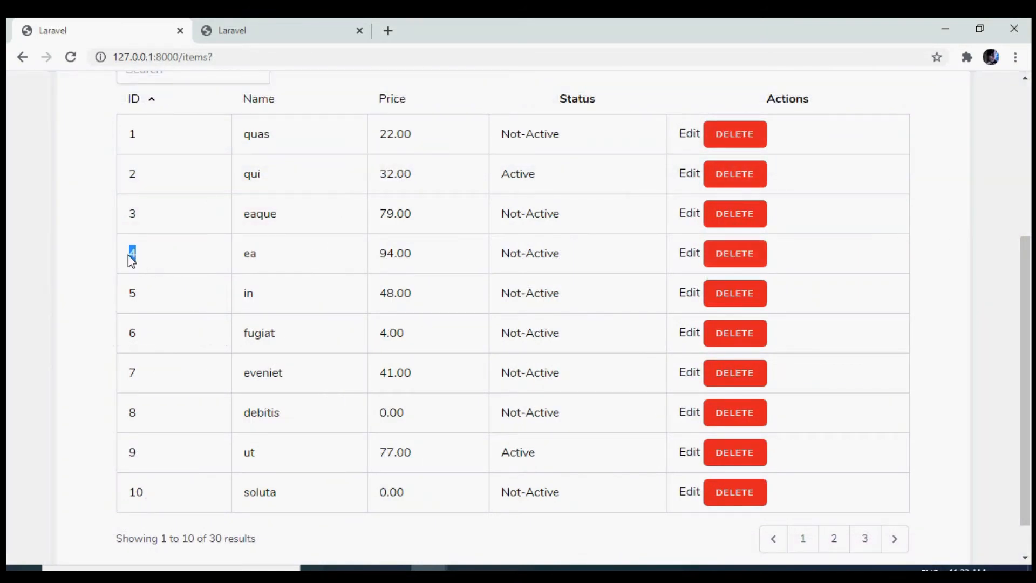
{"action": "mouse_move", "coordinate": [733, 253]}
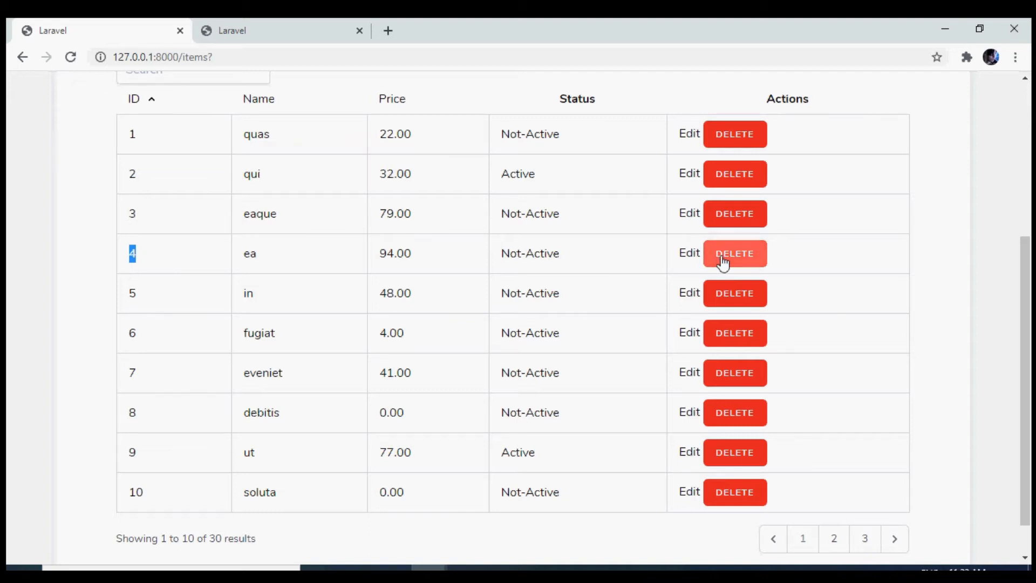
{"action": "left_click", "coordinate": [734, 252]}
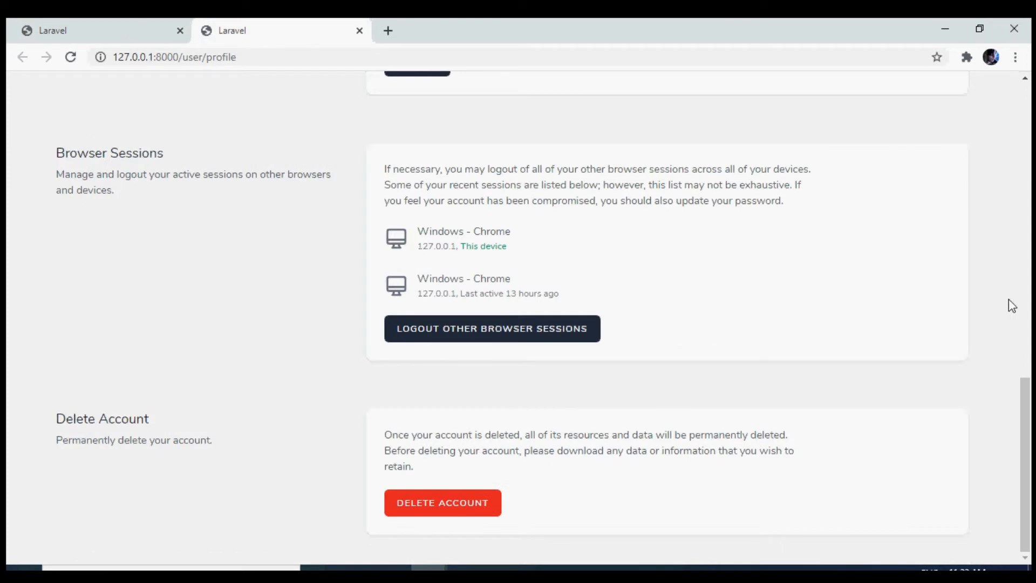
{"action": "mouse_move", "coordinate": [442, 501]}
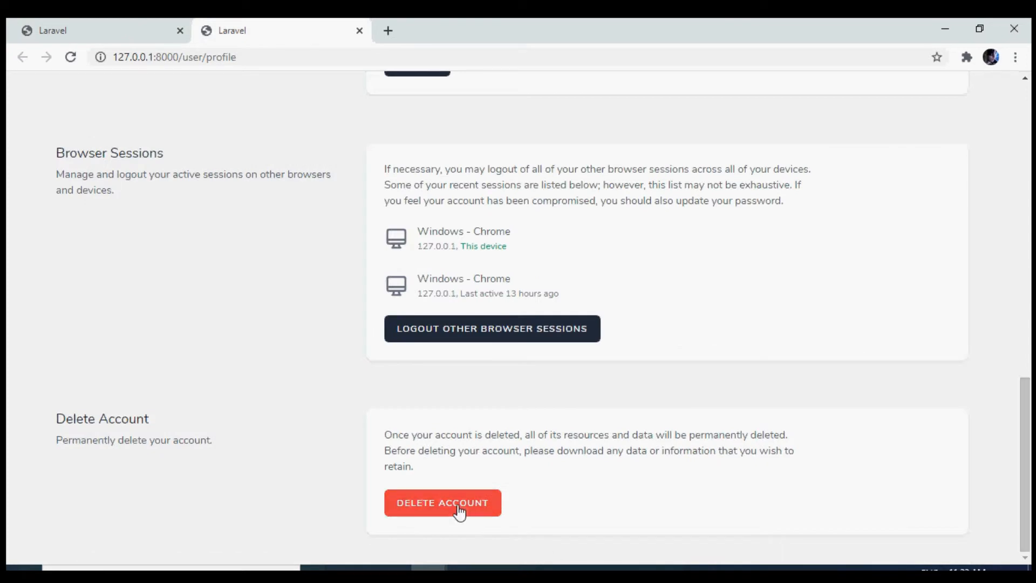
{"action": "left_click", "coordinate": [443, 502]}
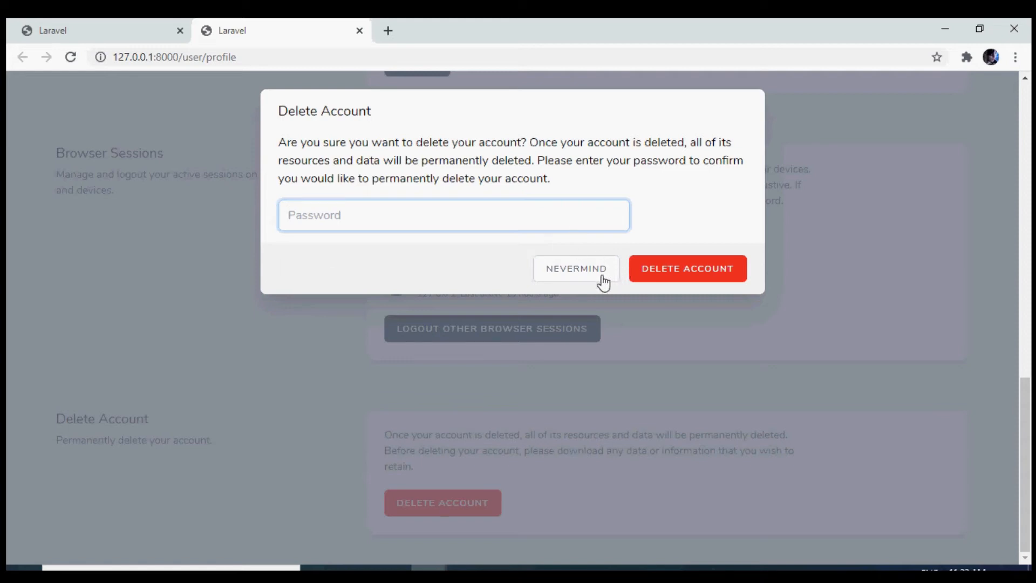
{"action": "left_click", "coordinate": [575, 269]}
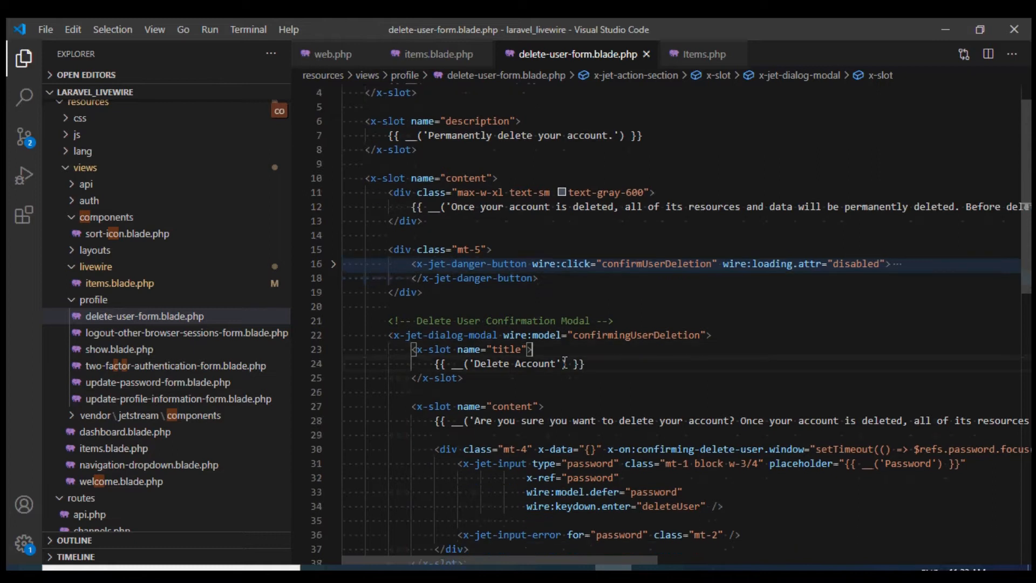
{"action": "scroll", "scroll_direction": "down", "scroll_amount": 3}
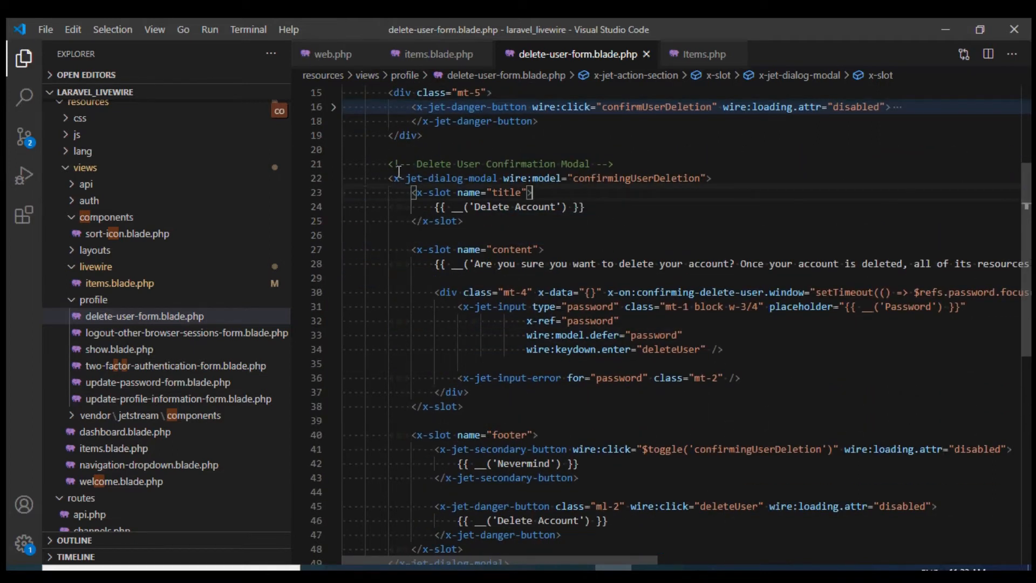
{"action": "scroll", "scroll_direction": "down", "scroll_amount": 3}
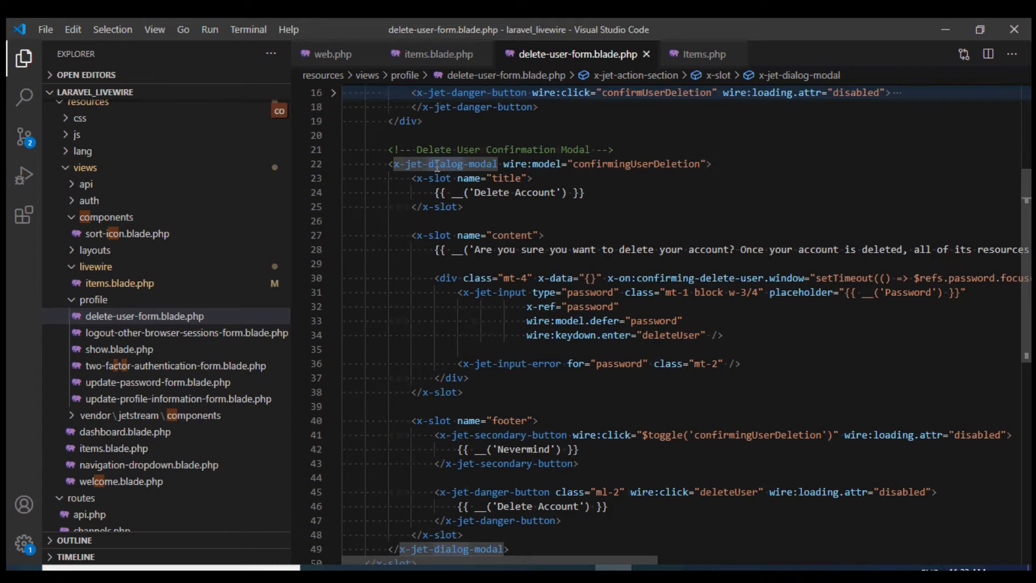
{"action": "scroll", "scroll_direction": "down", "scroll_amount": 3}
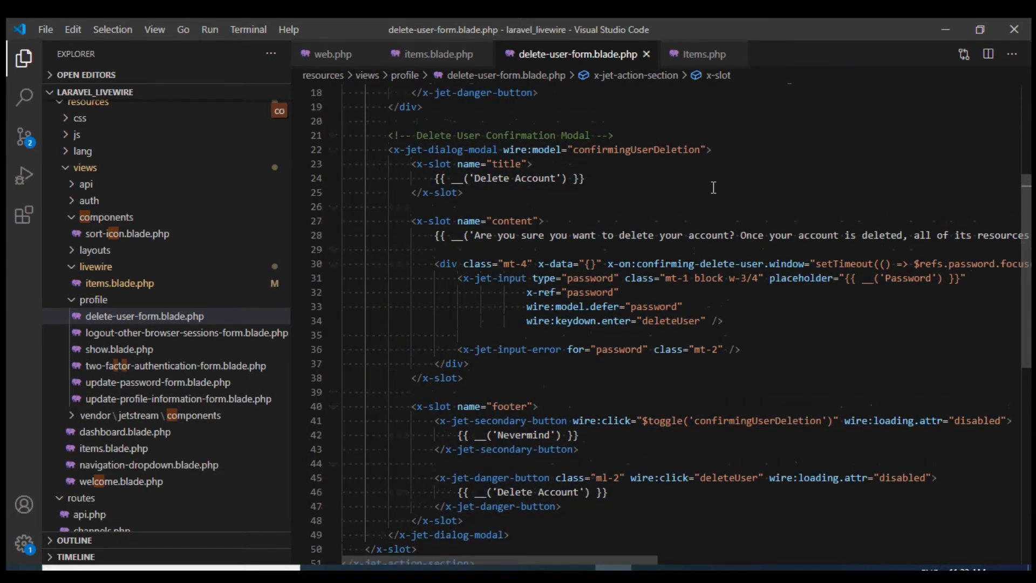
{"action": "scroll", "scroll_direction": "down", "scroll_amount": 3}
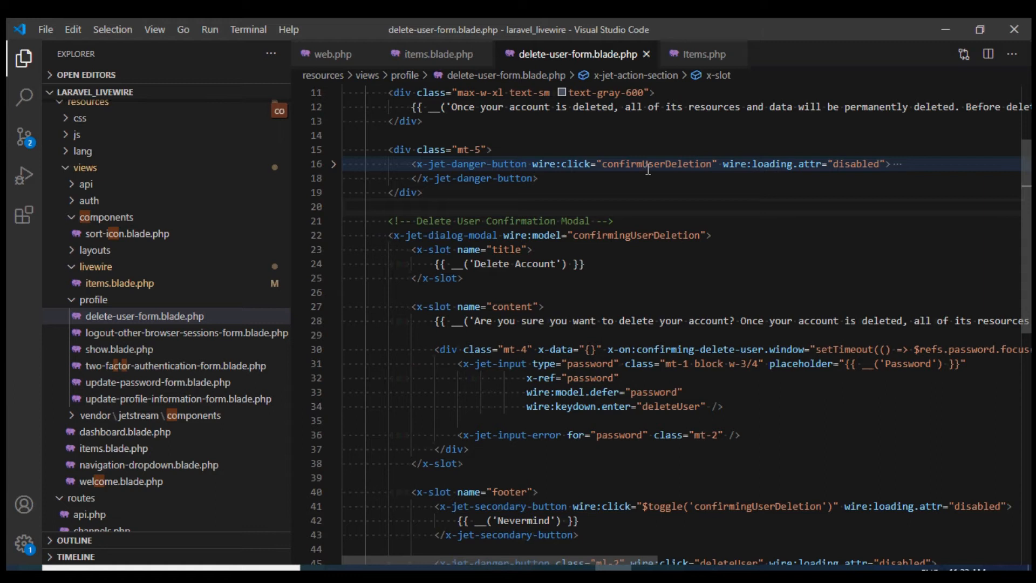
{"action": "double_click", "coordinate": [636, 235]}
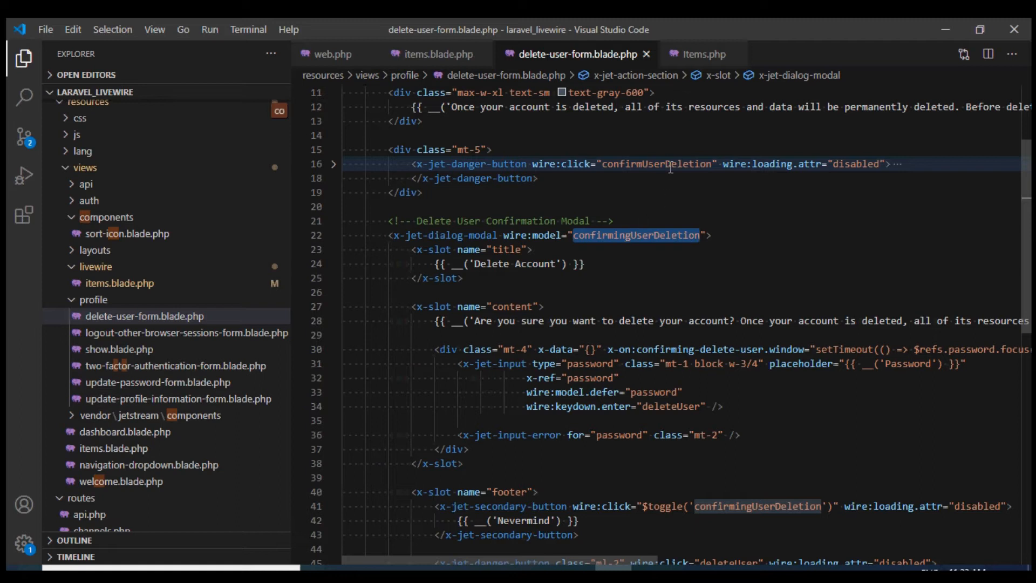
{"action": "double_click", "coordinate": [656, 164]}
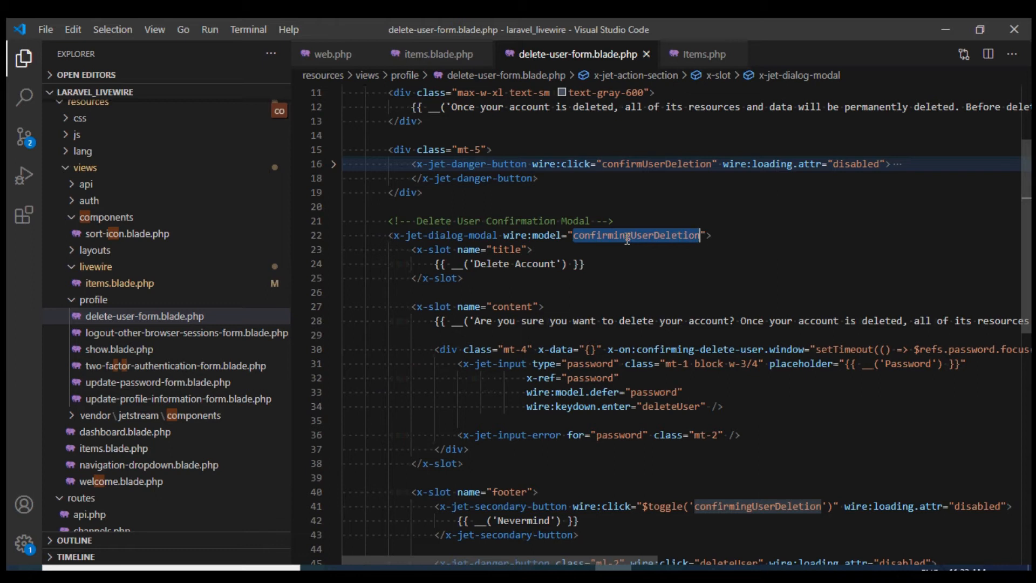
{"action": "mouse_move", "coordinate": [702, 54]}
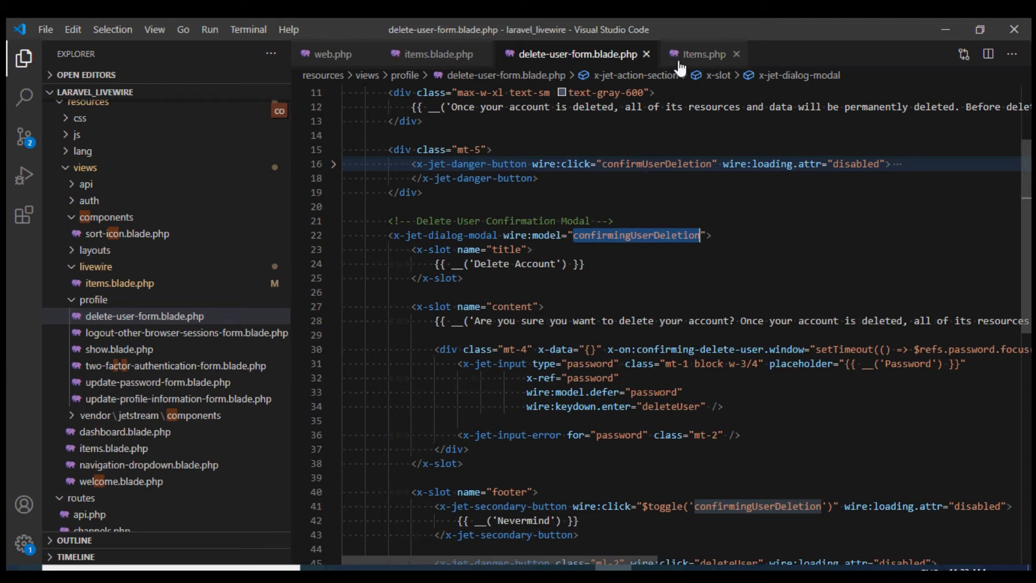
Add a public $confirmingItemDeletion = false property to the Items component
{"action": "left_click", "coordinate": [702, 53]}
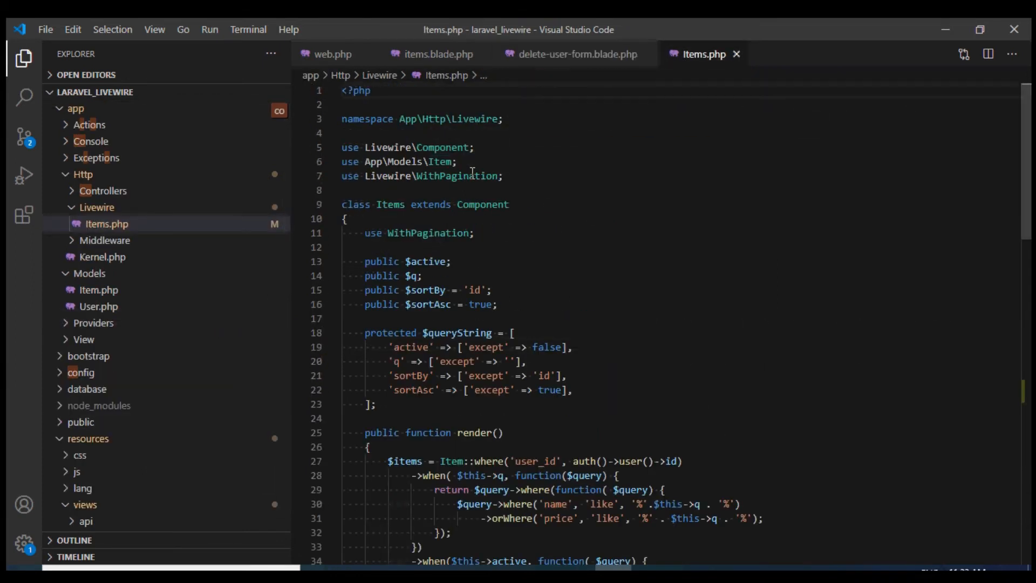
{"action": "type", "text": "public confirmingUserDeletion"}
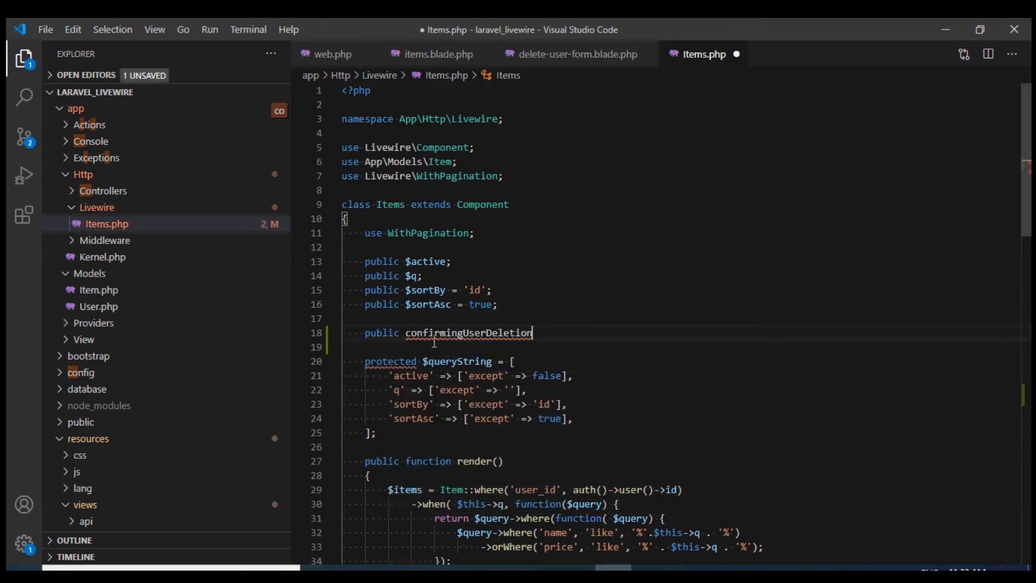
{"action": "type", "text": "$"}
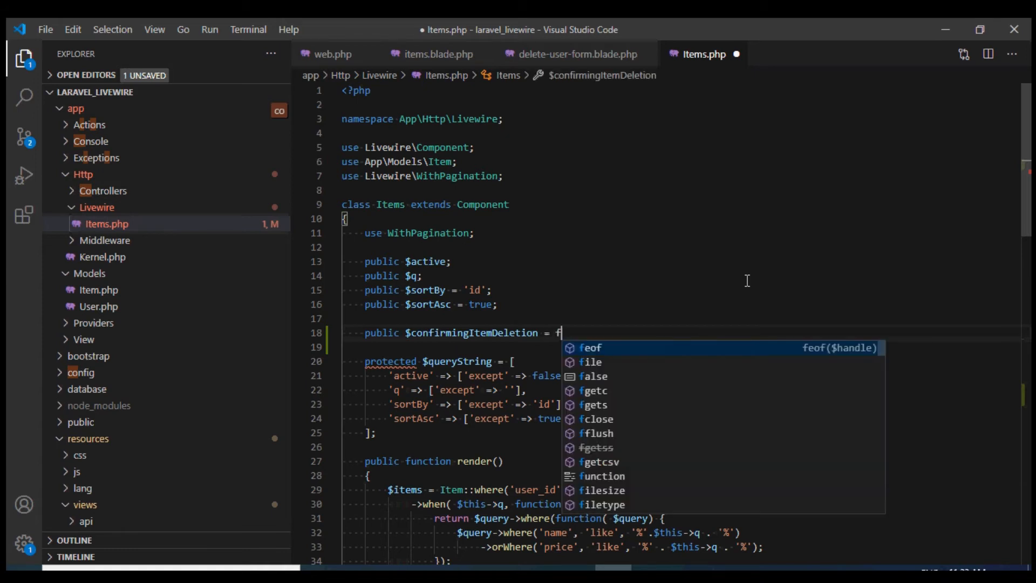
{"action": "type", "text": "alse;"}
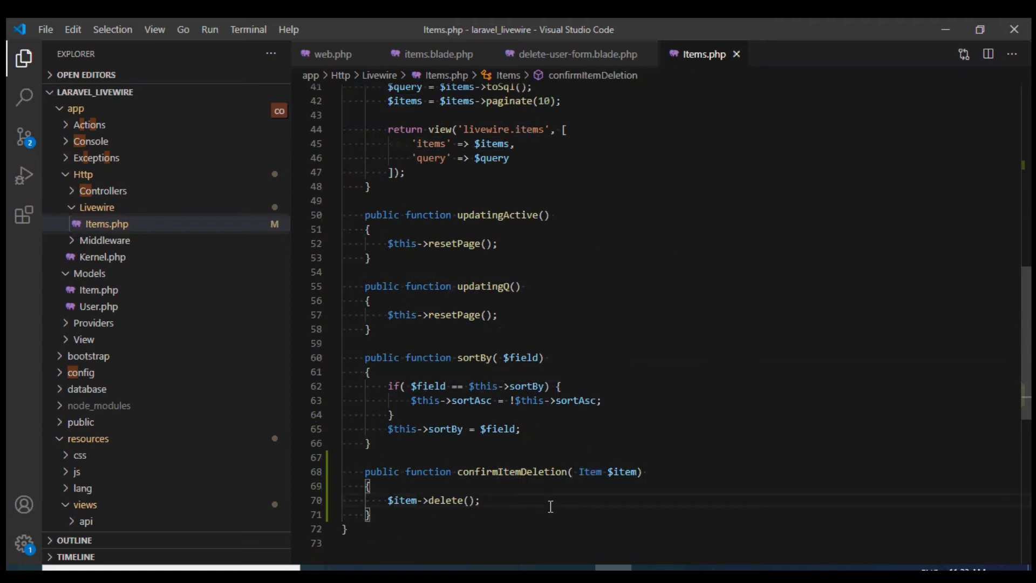
Make confirmItemDeletion($id) assign $id to confirmingItemDeletion instead of deleting, and save
{"action": "type", "text": "$this->"}
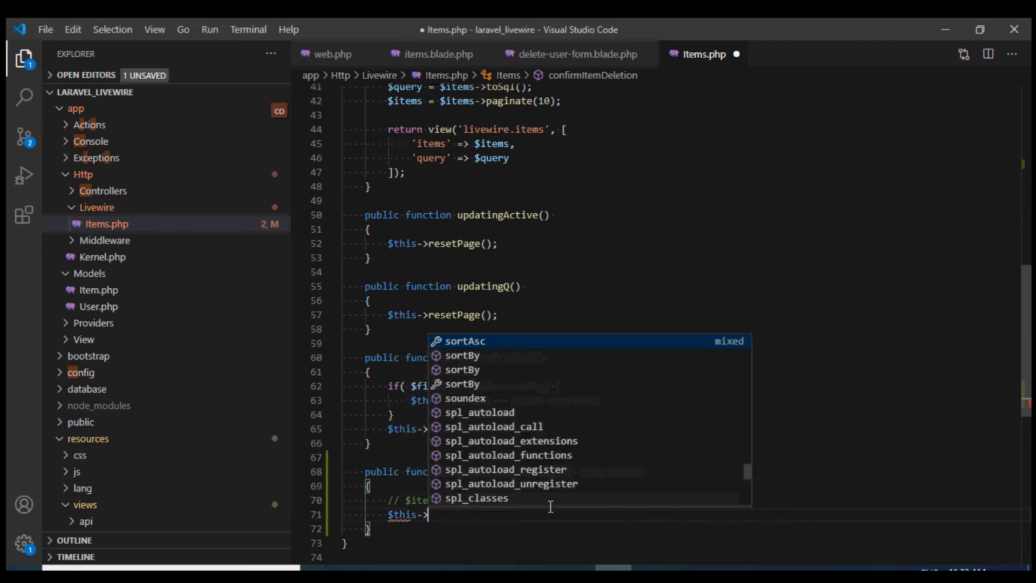
{"action": "type", "text": "con"}
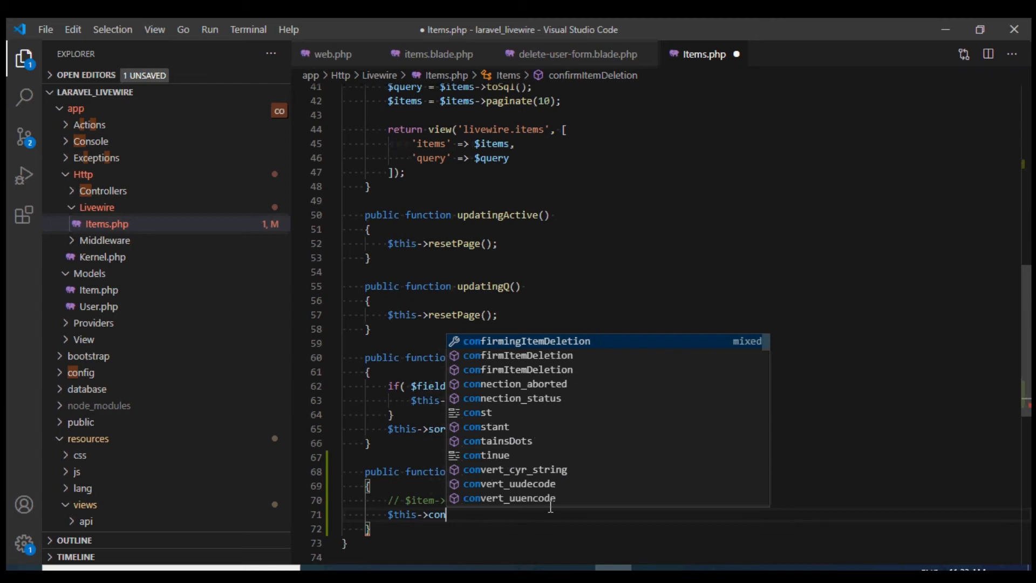
{"action": "type", "text": "firmingItemDeletion = true;"}
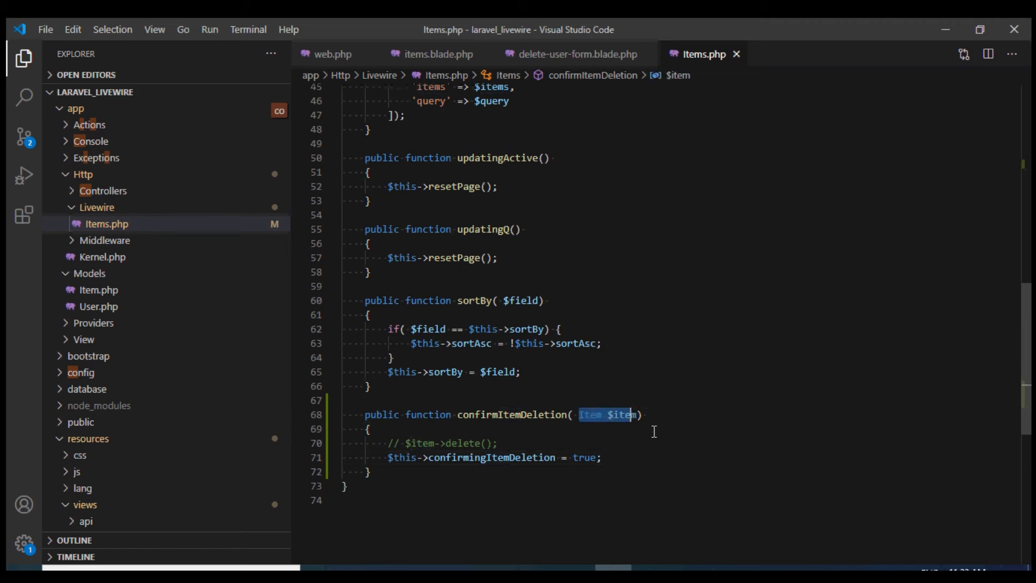
{"action": "type", "text": "$id"}
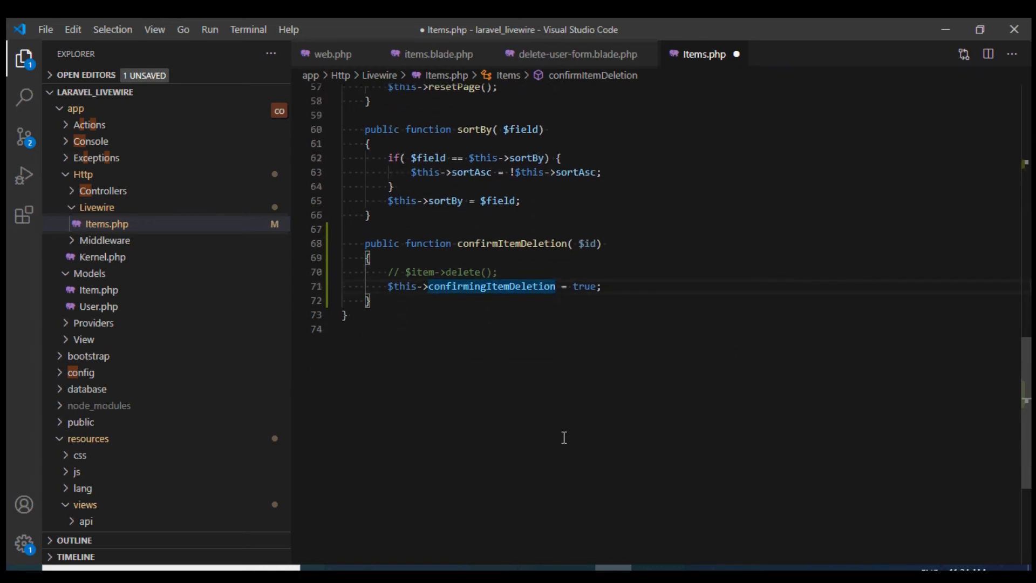
{"action": "double_click", "coordinate": [584, 286]}
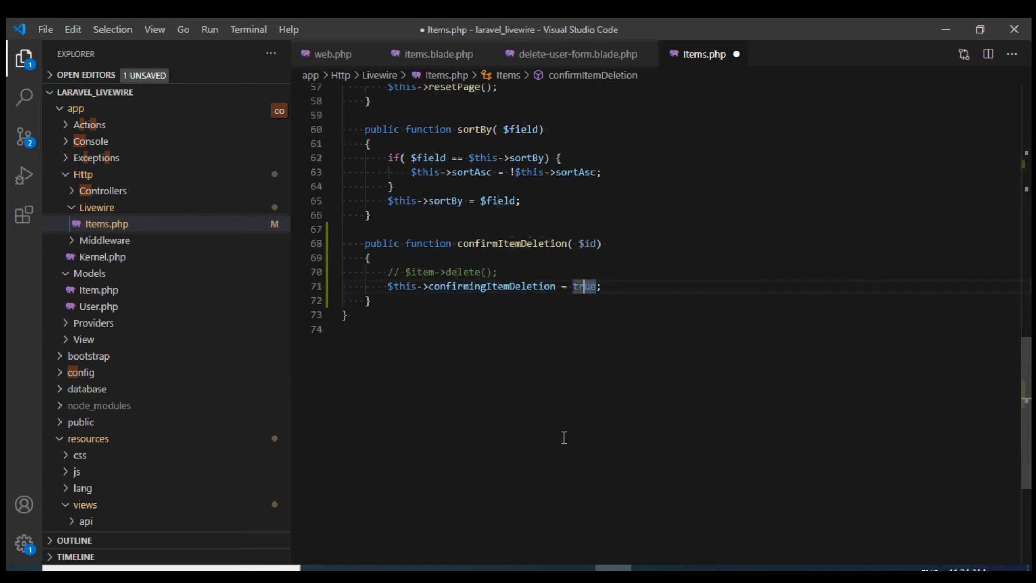
{"action": "type", "text": "$id"}
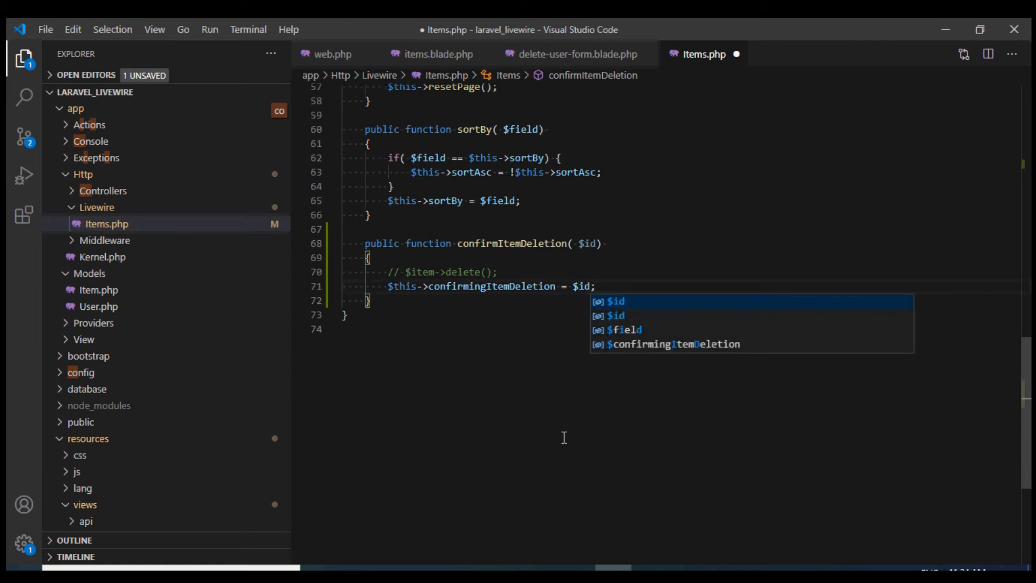
{"action": "key", "text": "ctrl+s"}
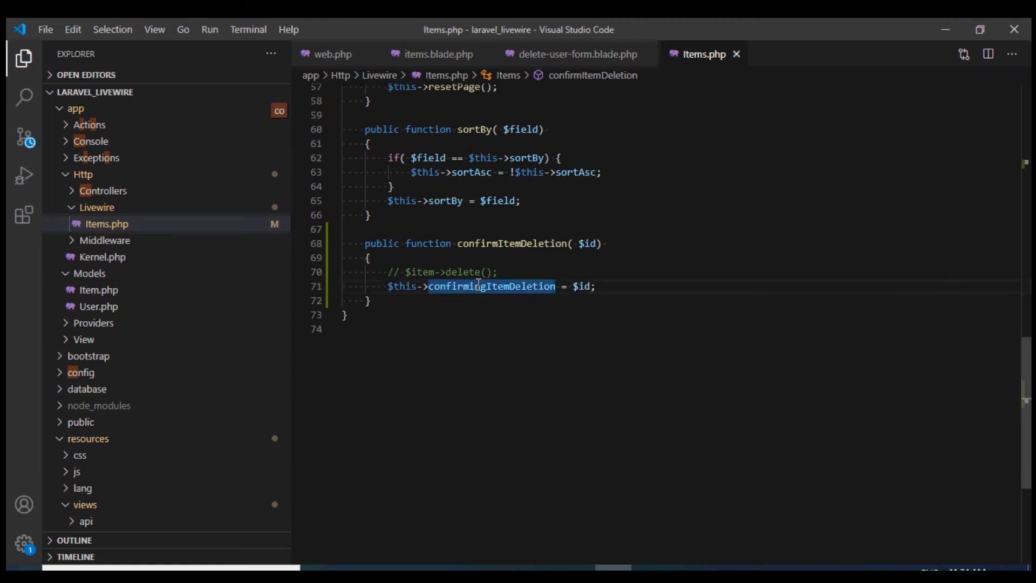
{"action": "left_click", "coordinate": [570, 54]}
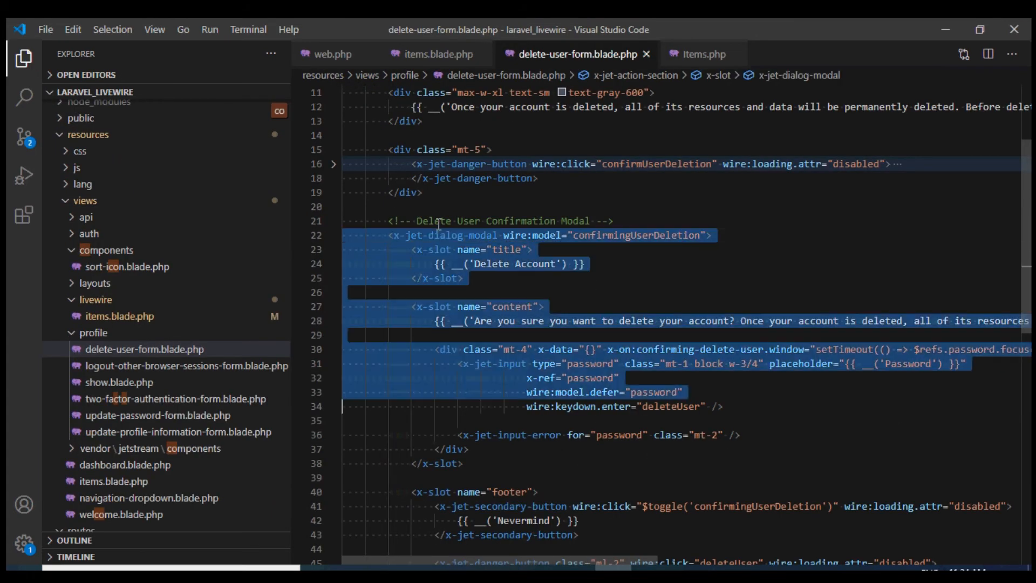
Paste the x-jet-dialog-modal at the end of items.blade.php as 'Delete Item' asking 'Are you sure you want to delete Item?'
{"action": "scroll", "scroll_direction": "down", "scroll_amount": 3}
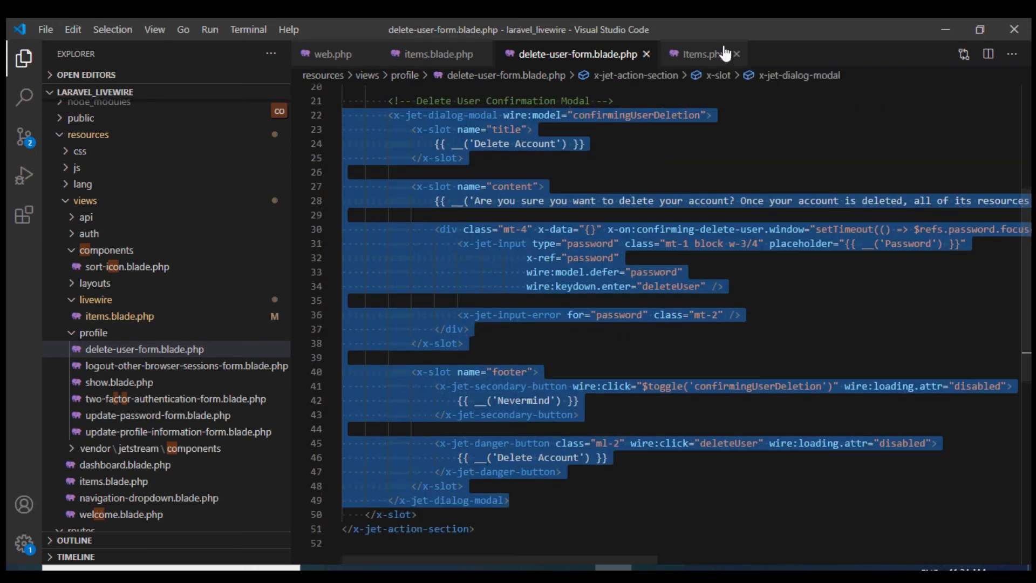
{"action": "left_click", "coordinate": [436, 54]}
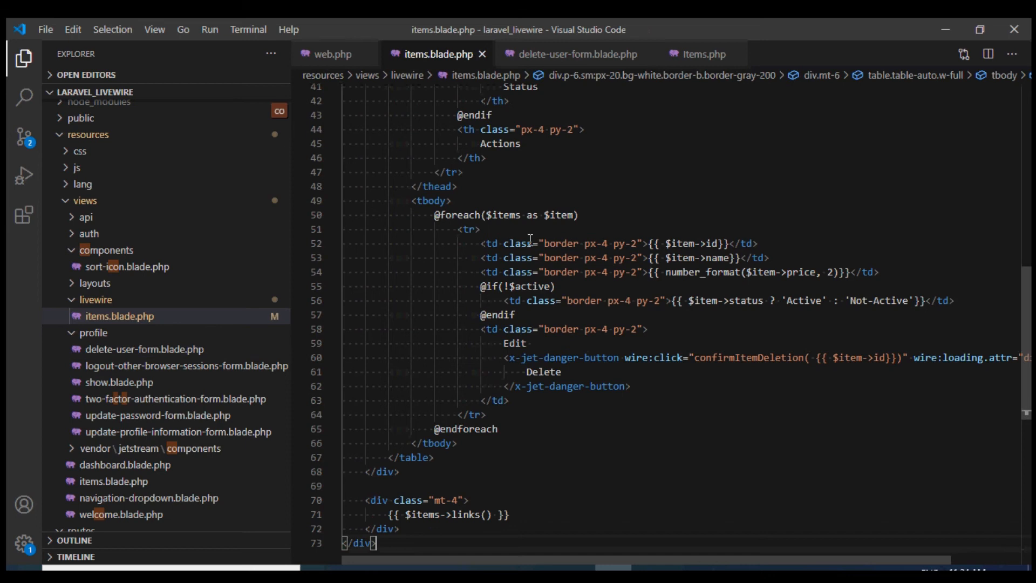
{"action": "left_click", "coordinate": [377, 500]}
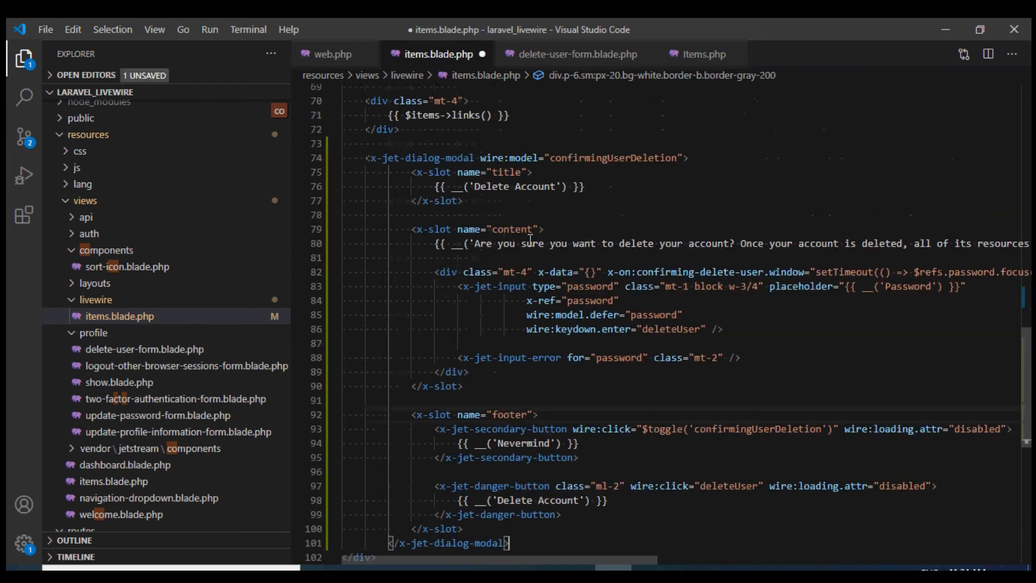
{"action": "key", "text": "ctrl+s"}
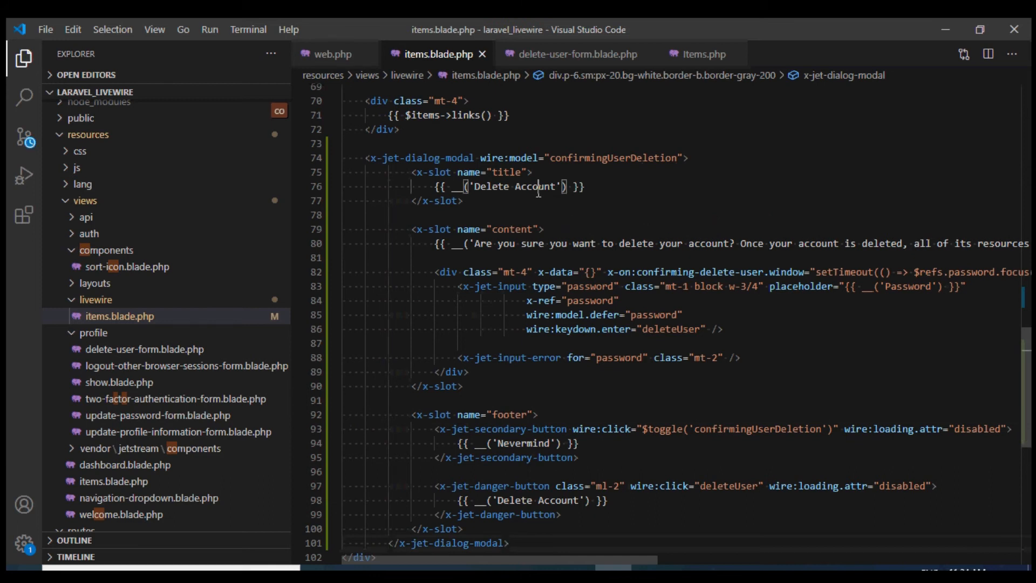
{"action": "type", "text": "Item"}
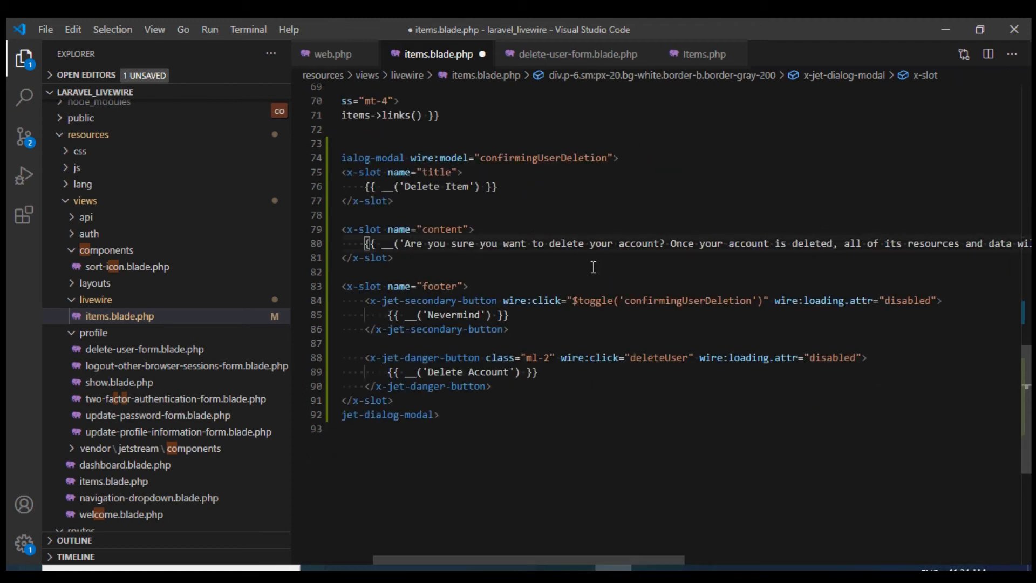
{"action": "double_click", "coordinate": [600, 243]}
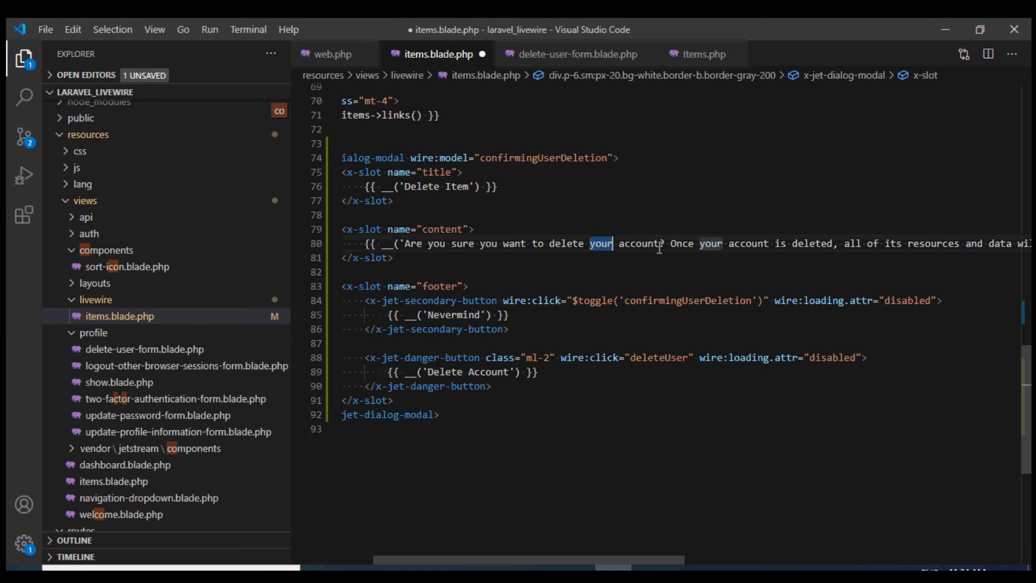
{"action": "scroll", "scroll_direction": "right", "scroll_amount": 3}
{"action": "type", "text": "Item"}
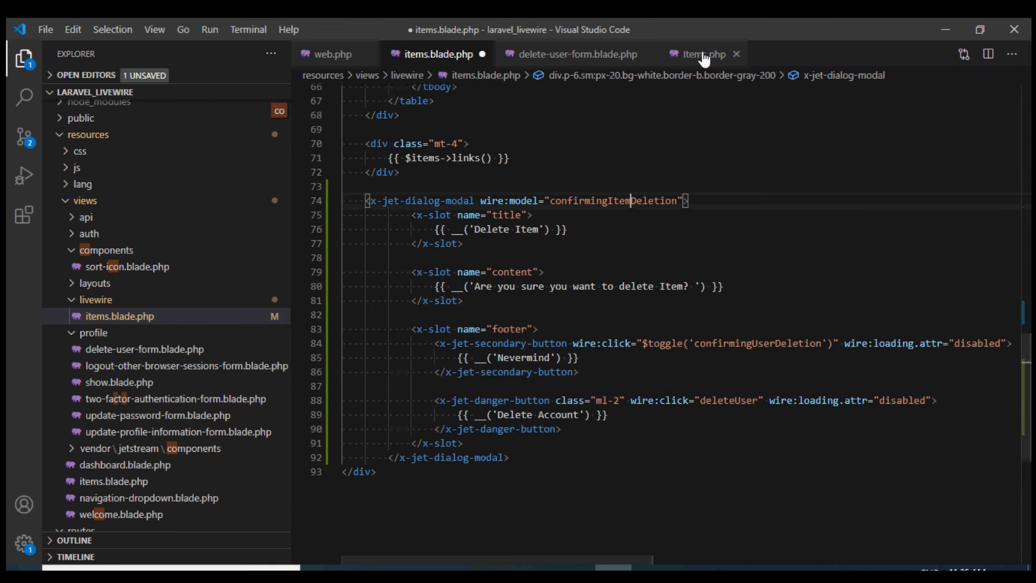
Set the modal's Delete to deleteItem({{ $confirmingItemDeletion }}) and Nevermind to $set('confirmingItemDeletion', false); save
{"action": "left_click", "coordinate": [703, 54]}
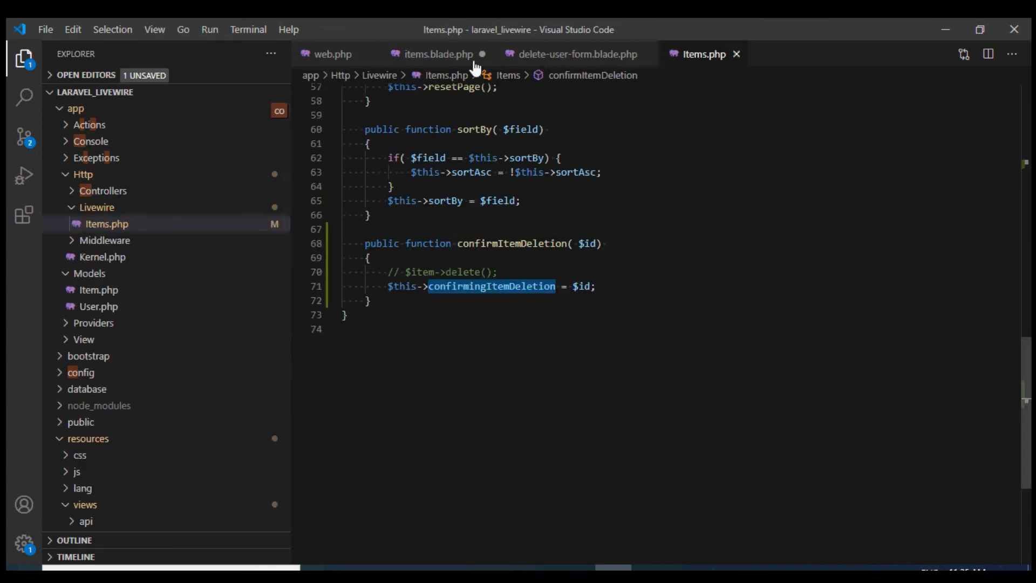
{"action": "left_click", "coordinate": [435, 54]}
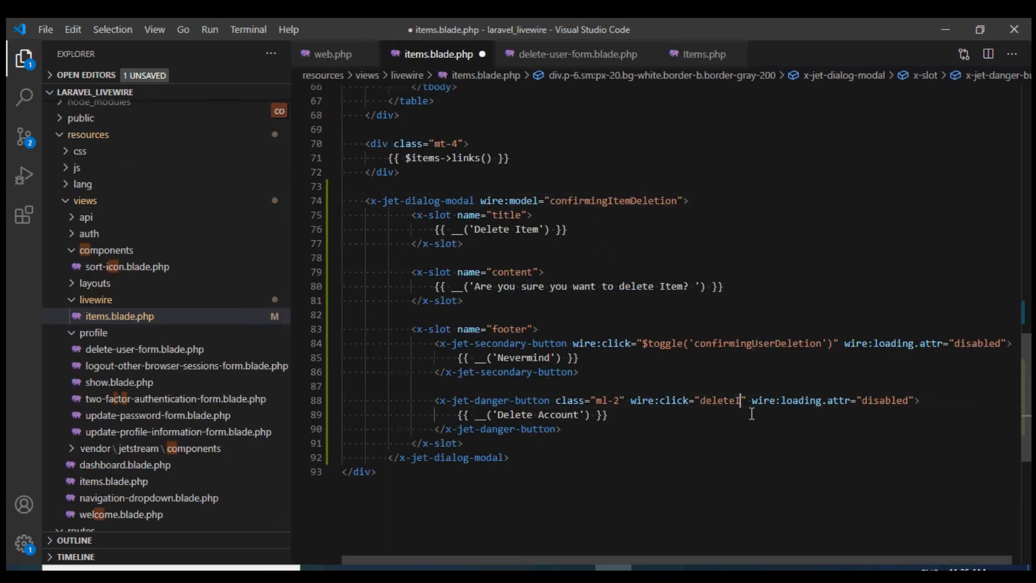
{"action": "type", "text": "tem()"}
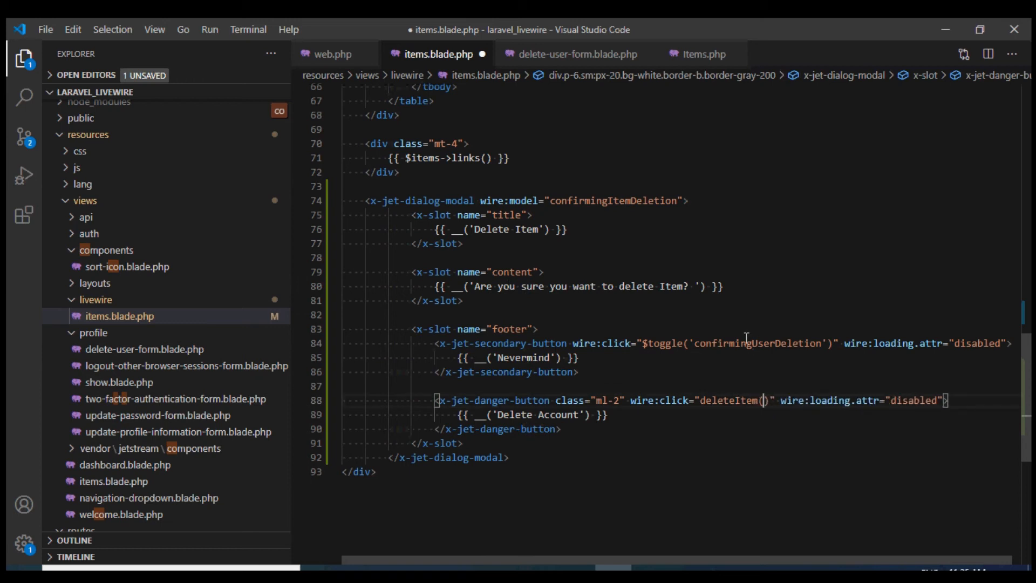
{"action": "type", "text": "{{ }}"}
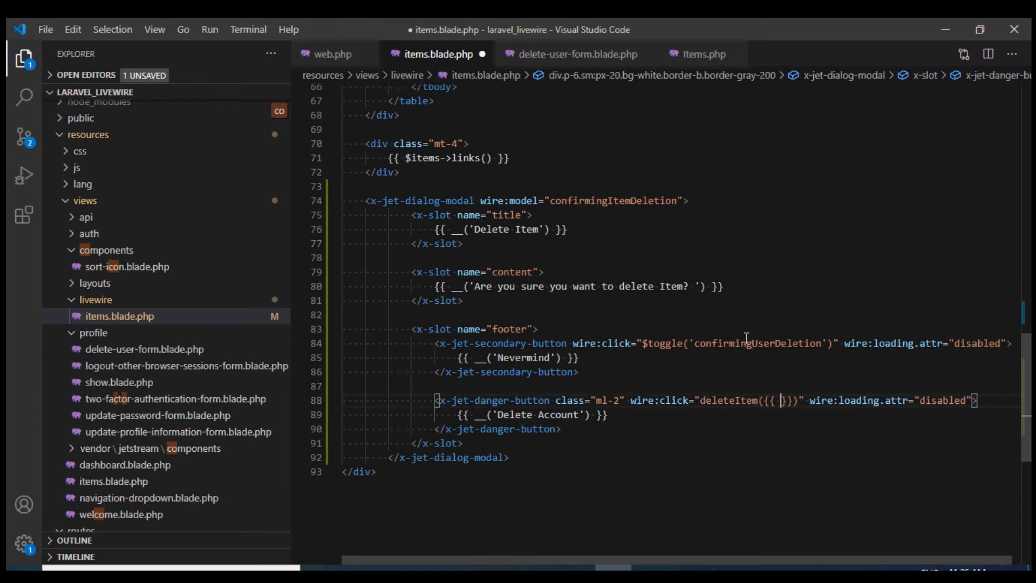
{"action": "double_click", "coordinate": [613, 201]}
{"action": "type", "text": "$confirmingItemDeletion "}
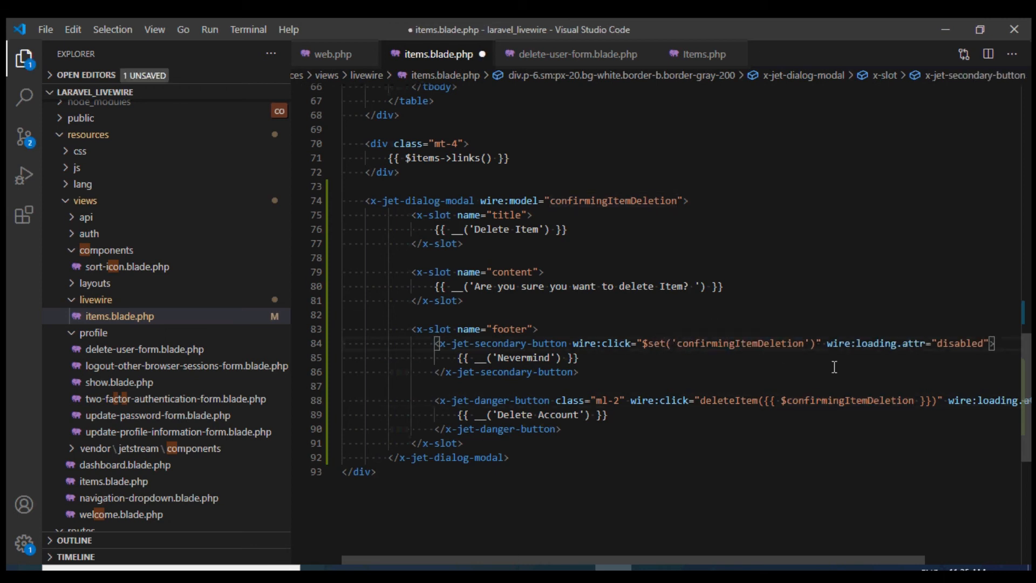
{"action": "type", "text": ", false"}
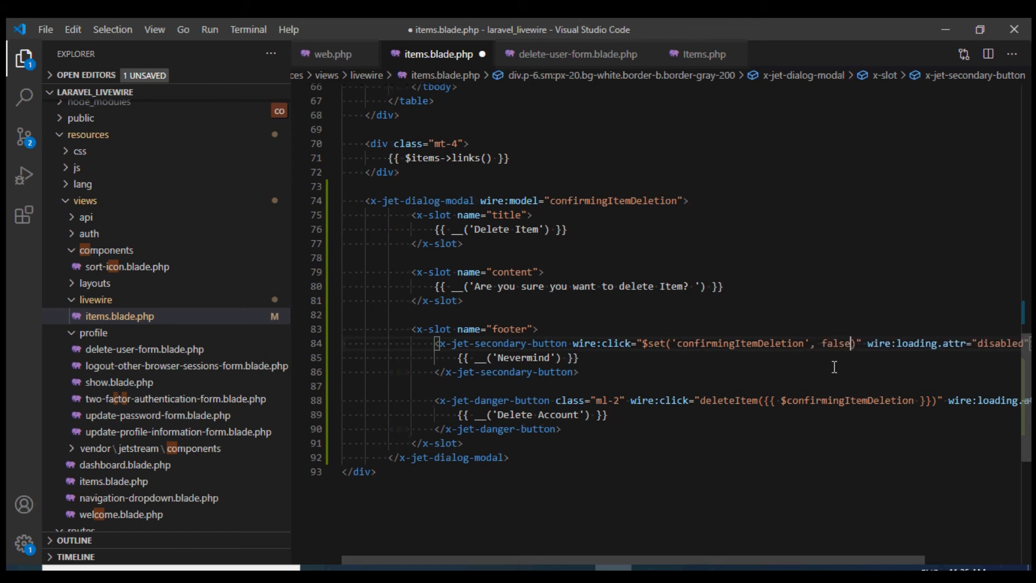
{"action": "key", "text": "ctrl+s"}
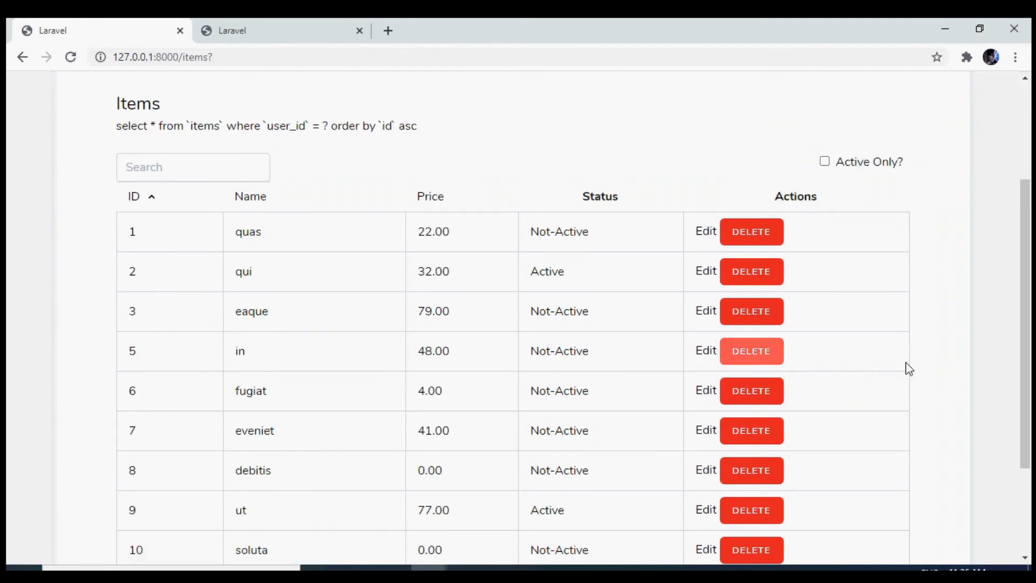
Delete item 5, cancel with Nevermind, retry and confirm, hitting the missing deleteItem method error
{"action": "left_click", "coordinate": [751, 351]}
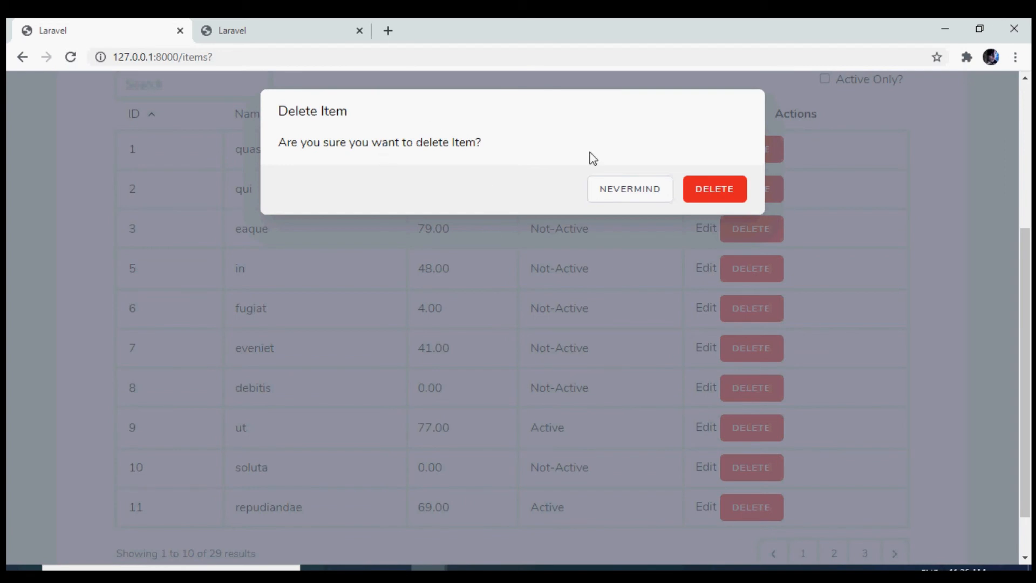
{"action": "left_click", "coordinate": [713, 188]}
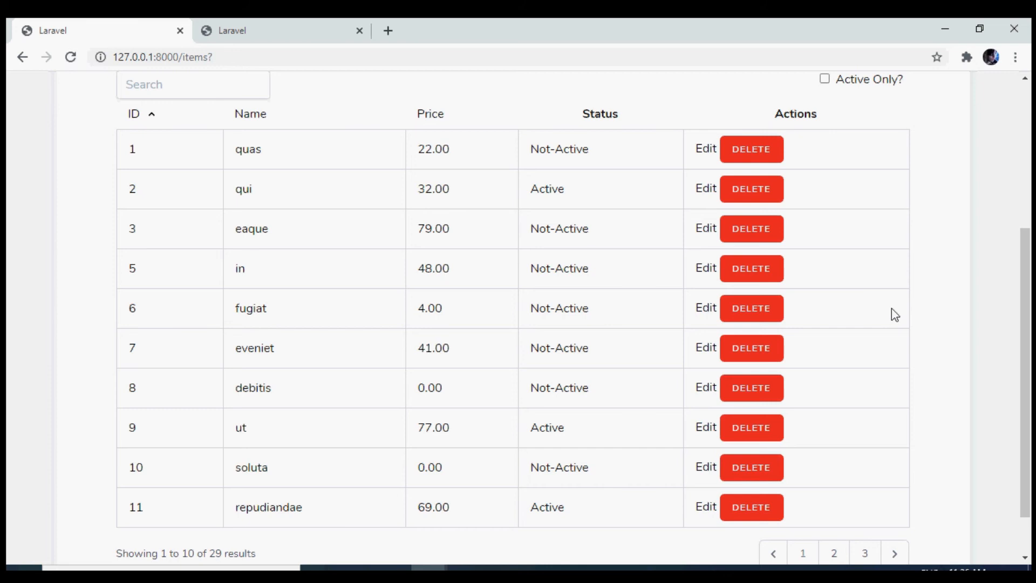
{"action": "mouse_move", "coordinate": [751, 269]}
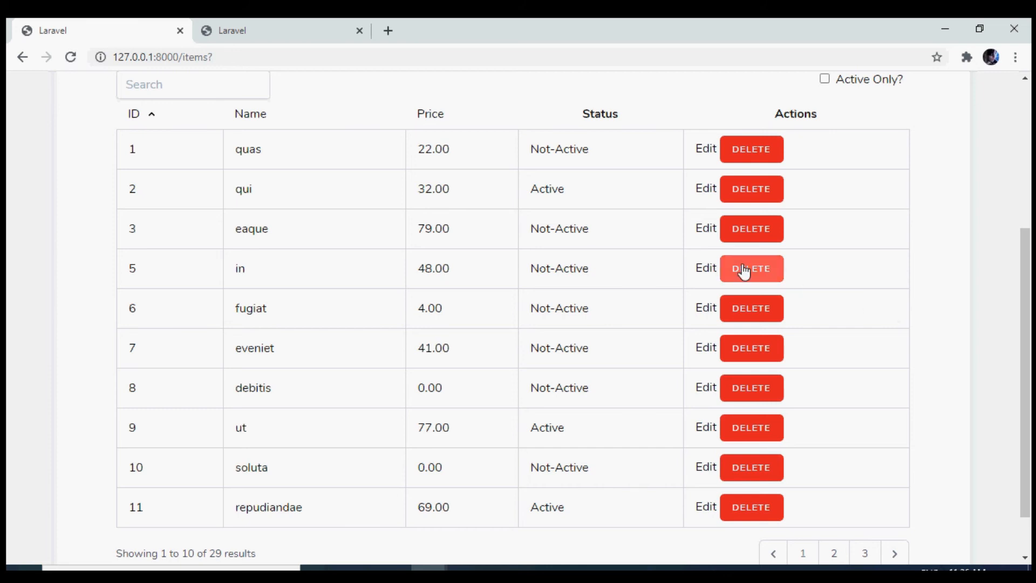
{"action": "left_click", "coordinate": [751, 268]}
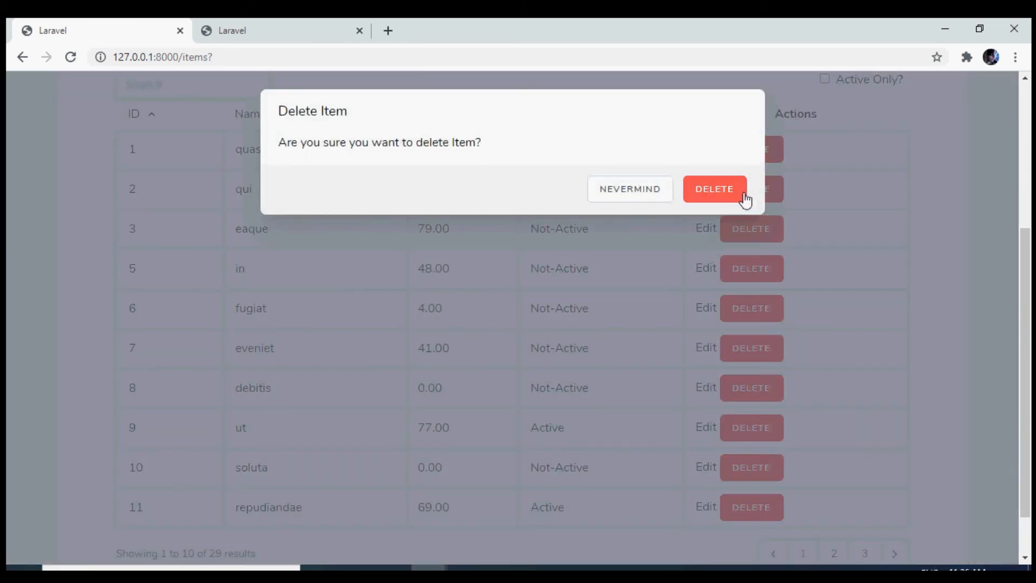
{"action": "left_click", "coordinate": [713, 189]}
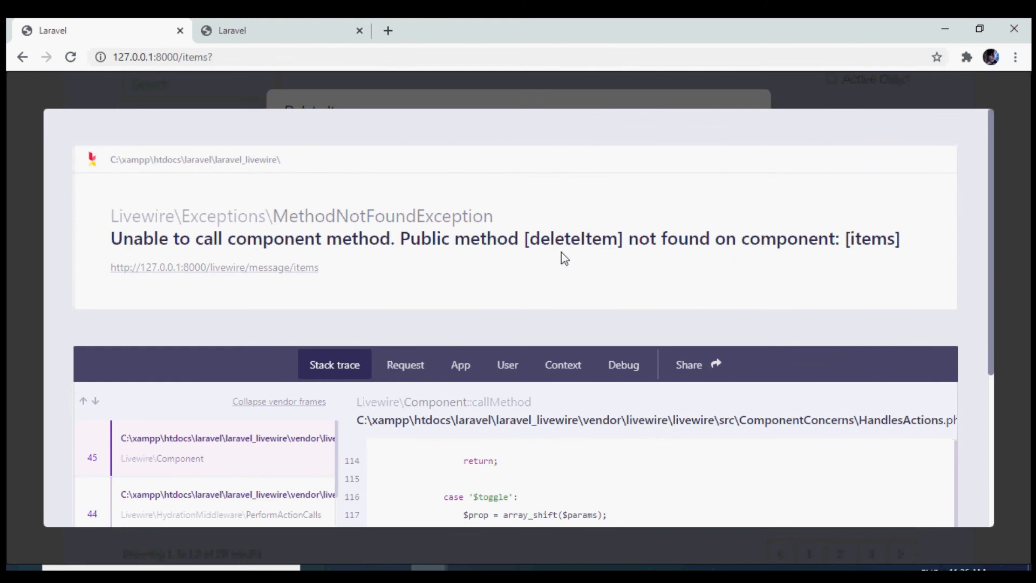
{"action": "double_click", "coordinate": [572, 238]}
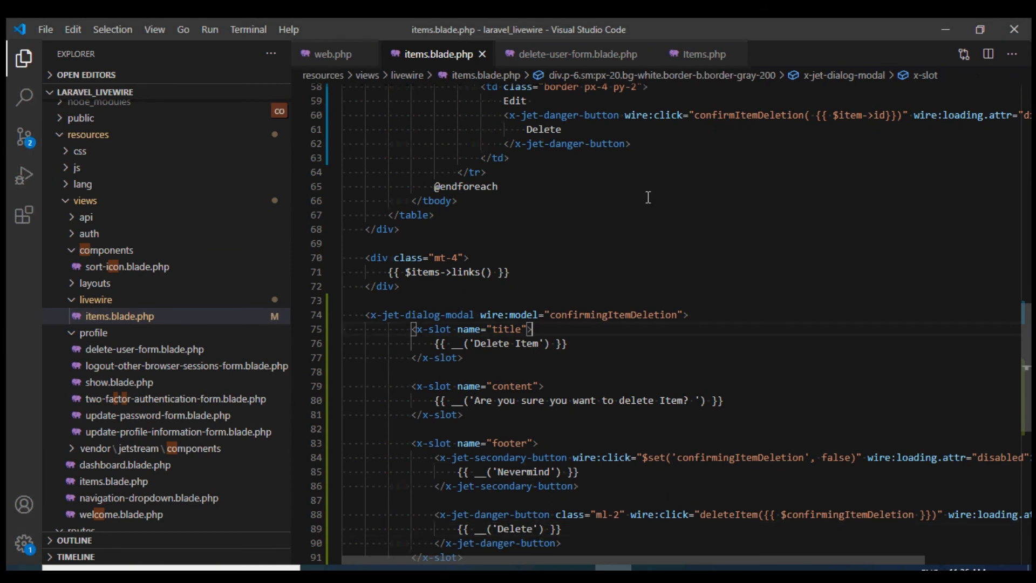
Add deleteItem(Item $item) that deletes the item and resets confirmingItemDeletion to false; save
{"action": "double_click", "coordinate": [727, 515]}
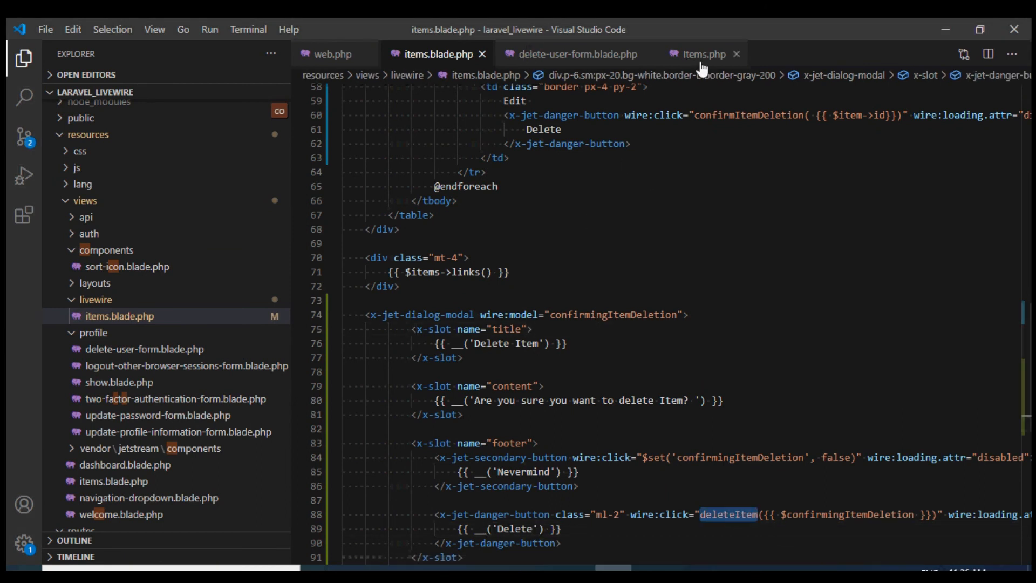
{"action": "left_click", "coordinate": [702, 54]}
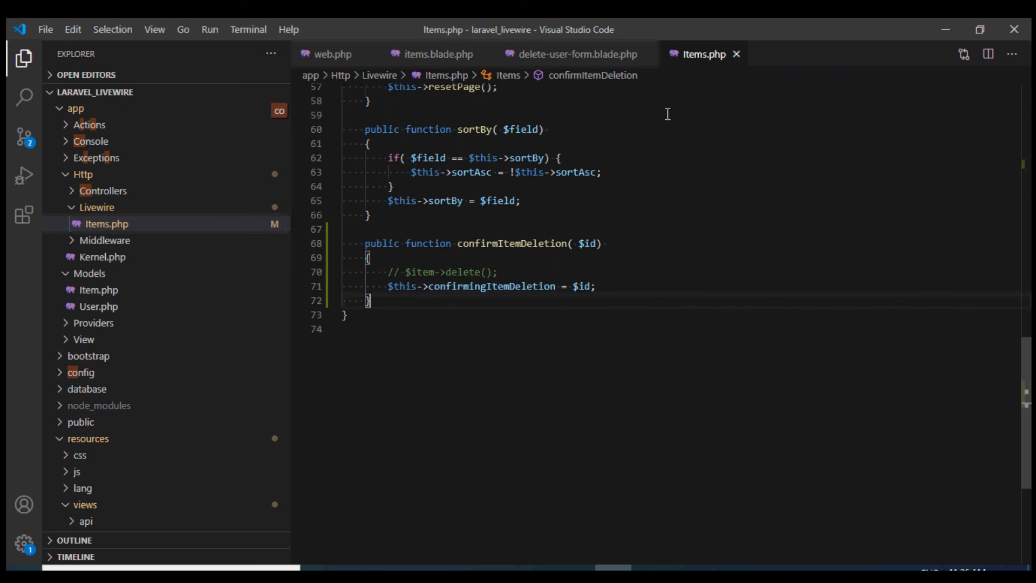
{"action": "type", "text": "public function deleteI("}
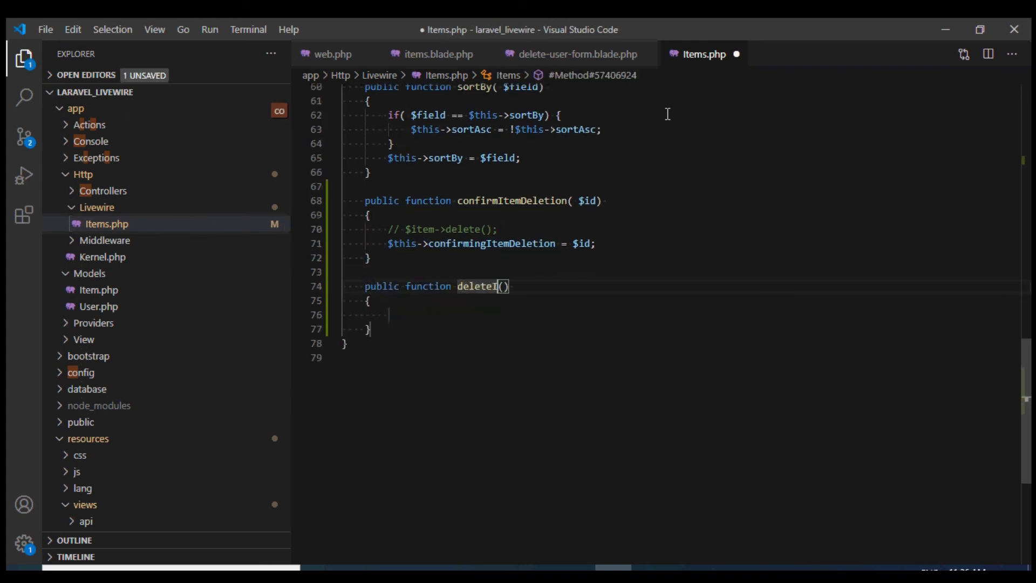
{"action": "type", "text": "tem"}
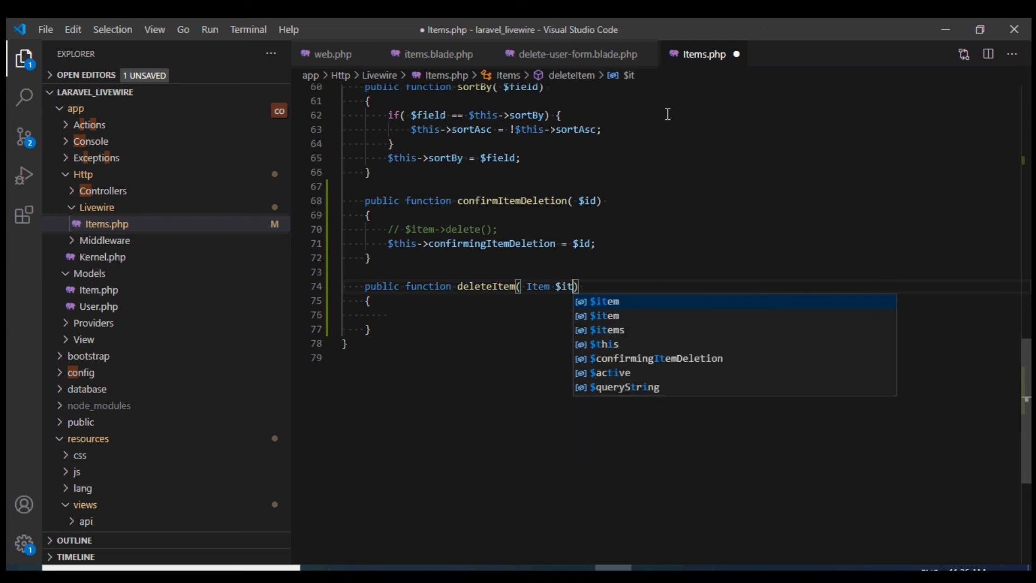
{"action": "type", "text": "em"}
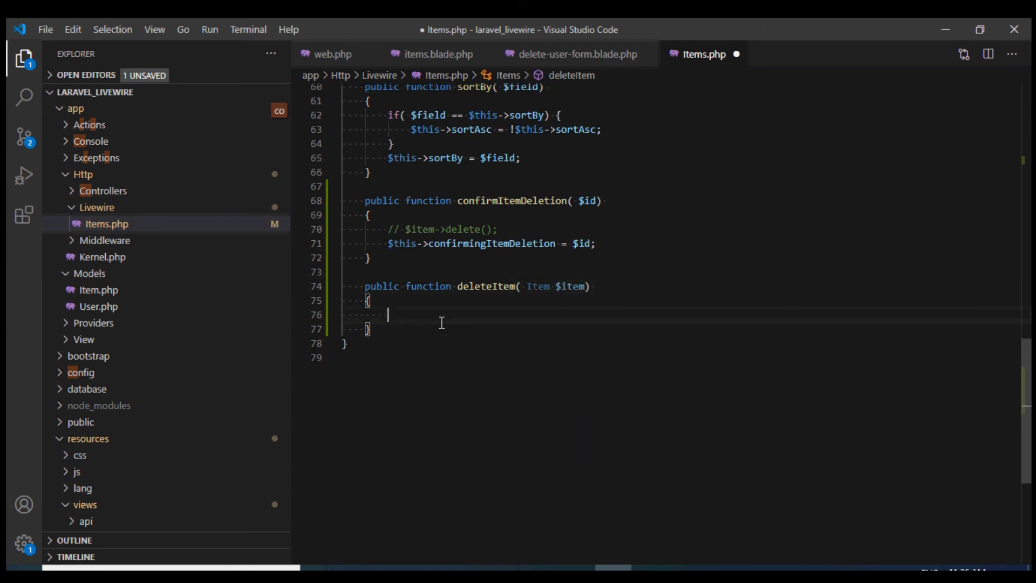
{"action": "type", "text": "$item->dl"}
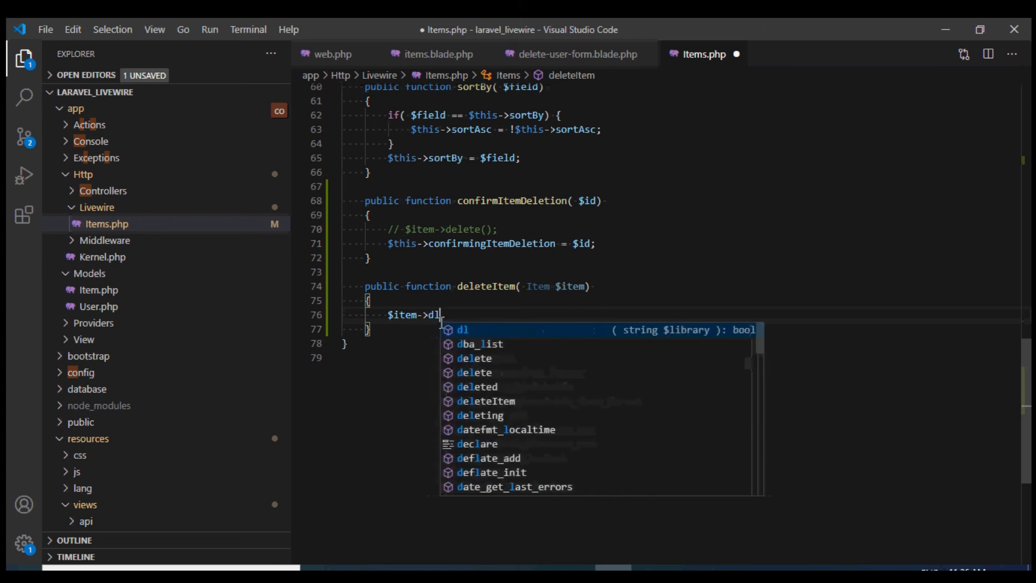
{"action": "type", "text": "delete();"}
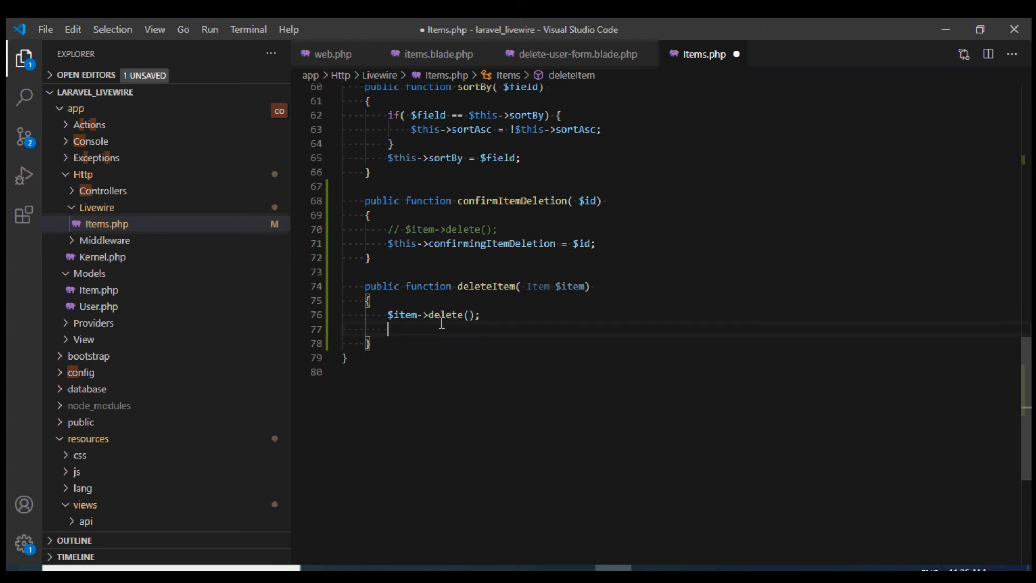
{"action": "type", "text": "$this->confirmingItemDeletion = f"}
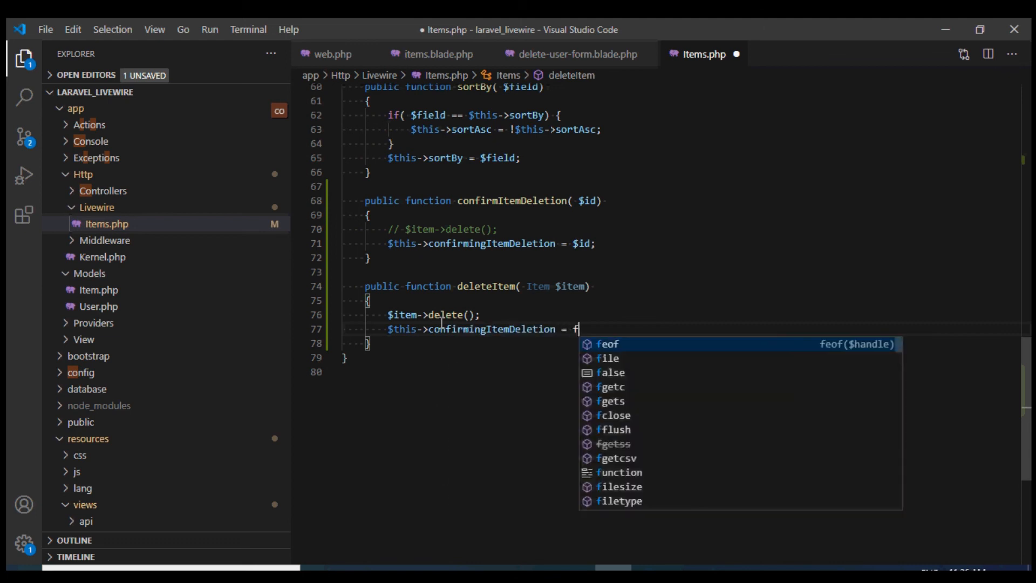
{"action": "type", "text": "alse;"}
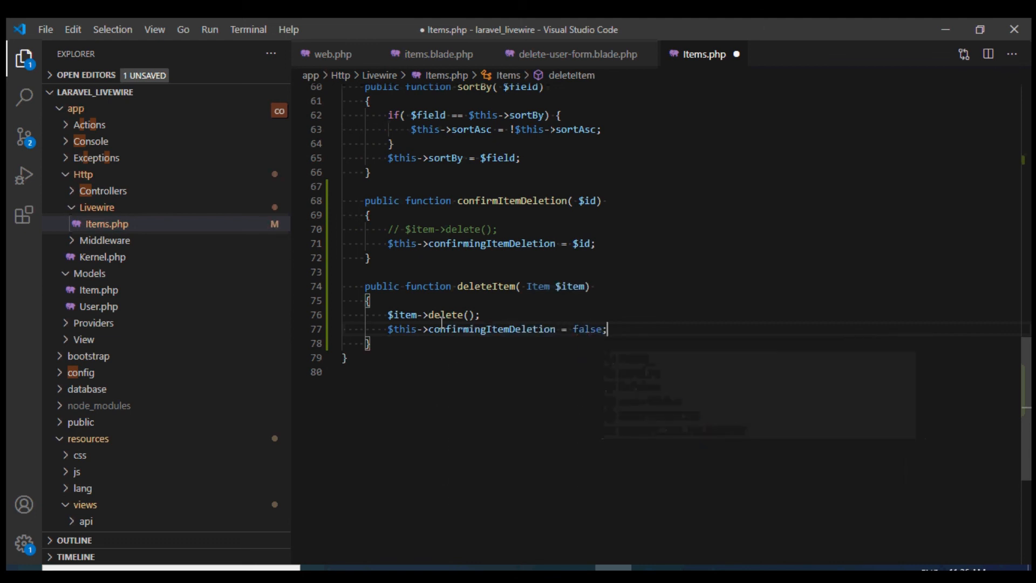
{"action": "key", "text": "ctrl+s"}
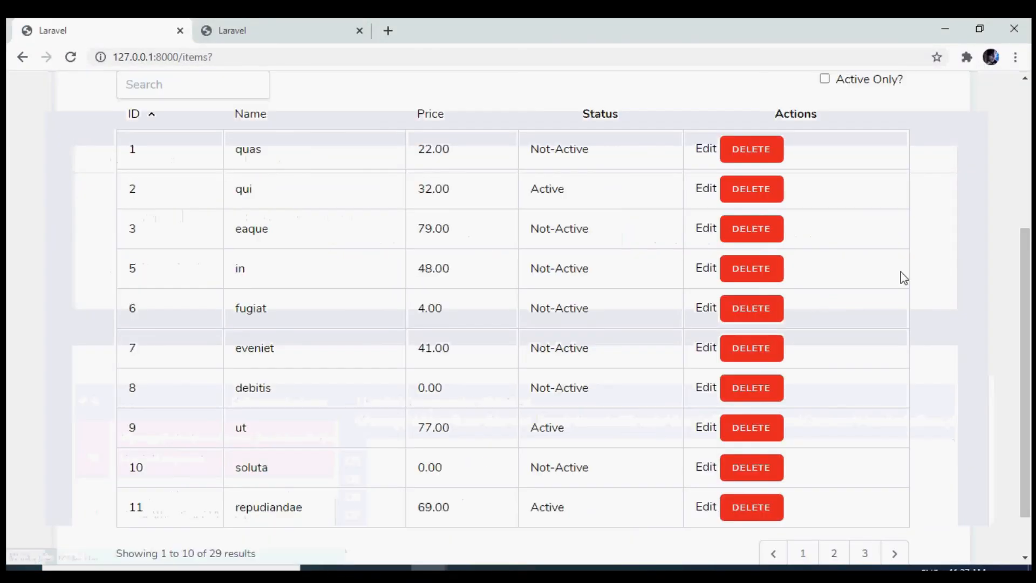
Reload, delete item 5 through the confirmation dialog and verify the table shows 28 results
{"action": "left_click", "coordinate": [751, 268]}
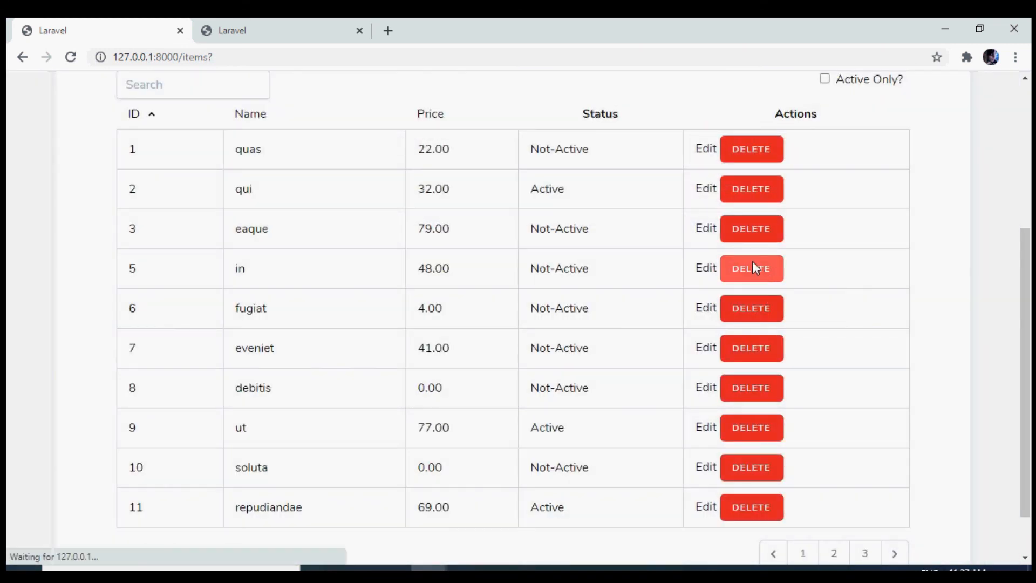
{"action": "left_click", "coordinate": [751, 267]}
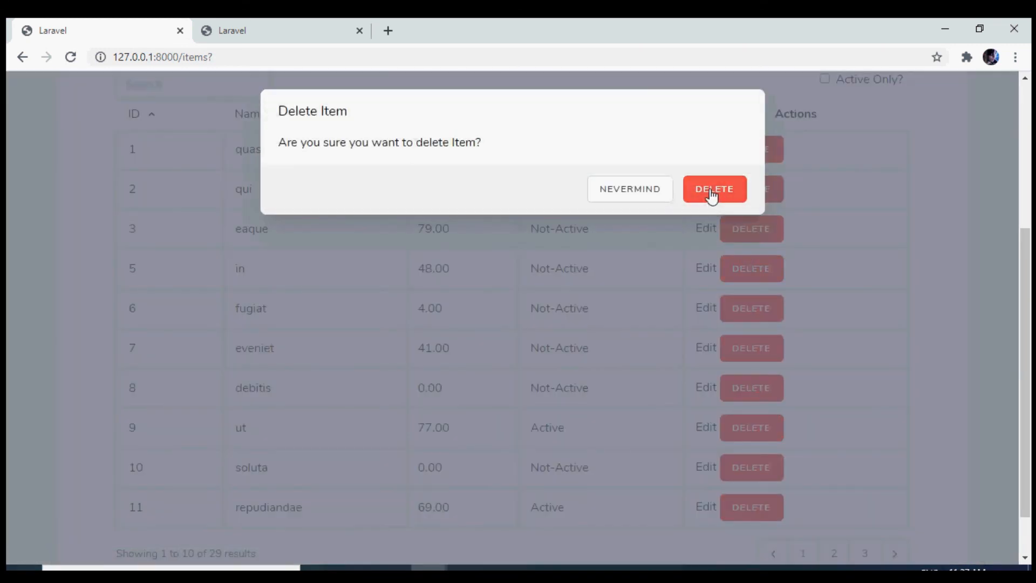
{"action": "left_click", "coordinate": [715, 188]}
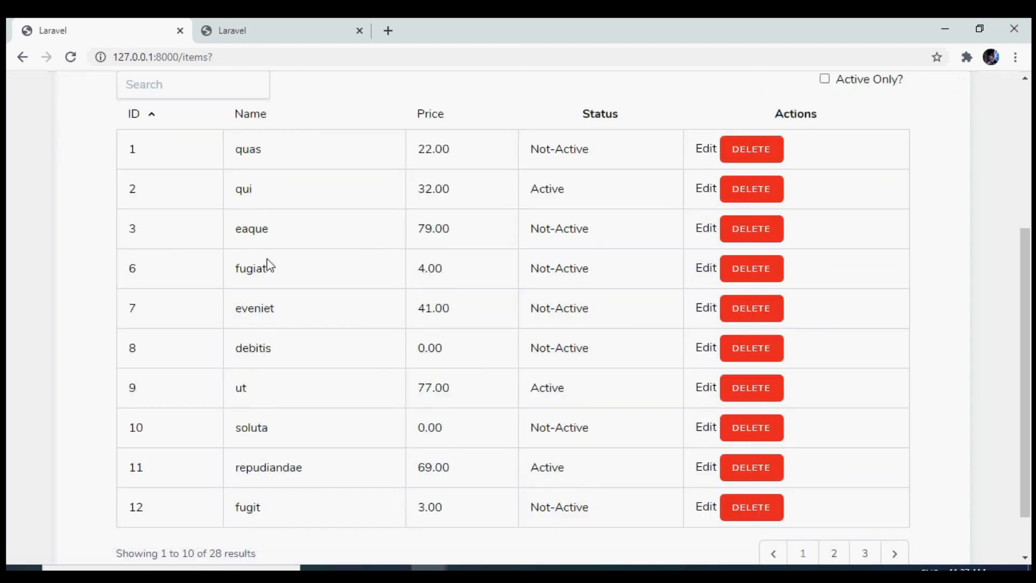
{"action": "mouse_move", "coordinate": [858, 305]}
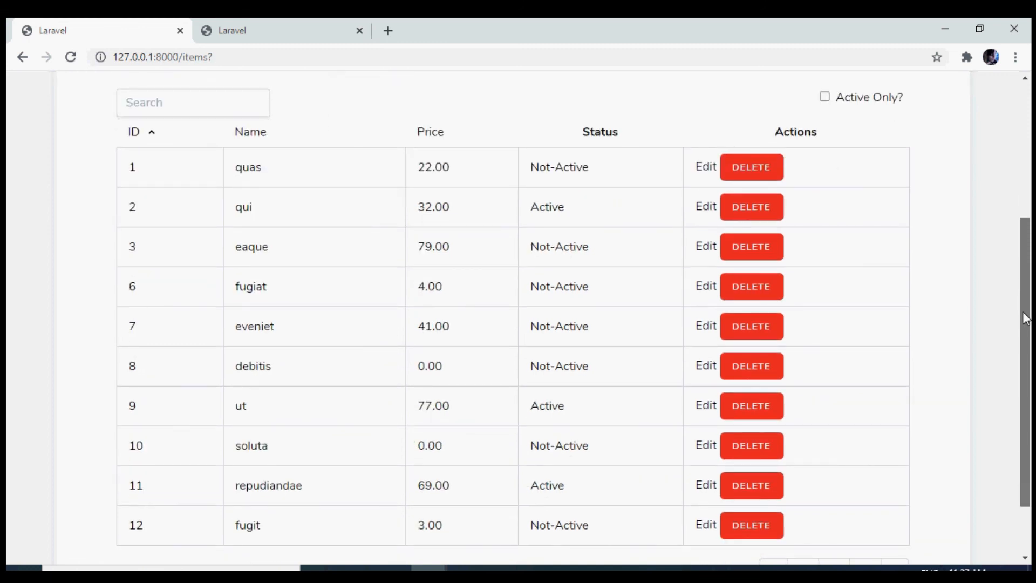
{"action": "scroll", "scroll_direction": "down", "scroll_amount": 3}
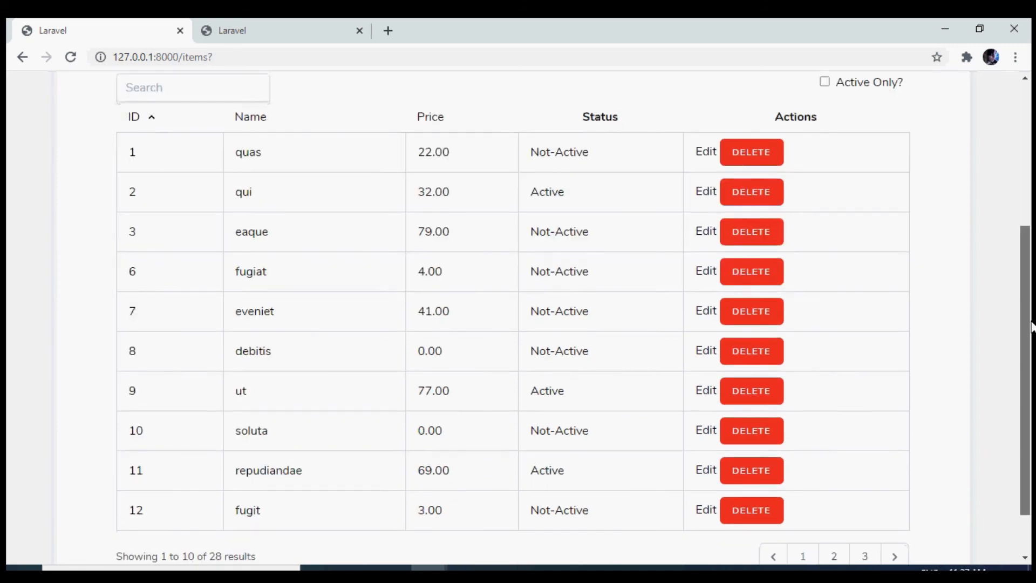